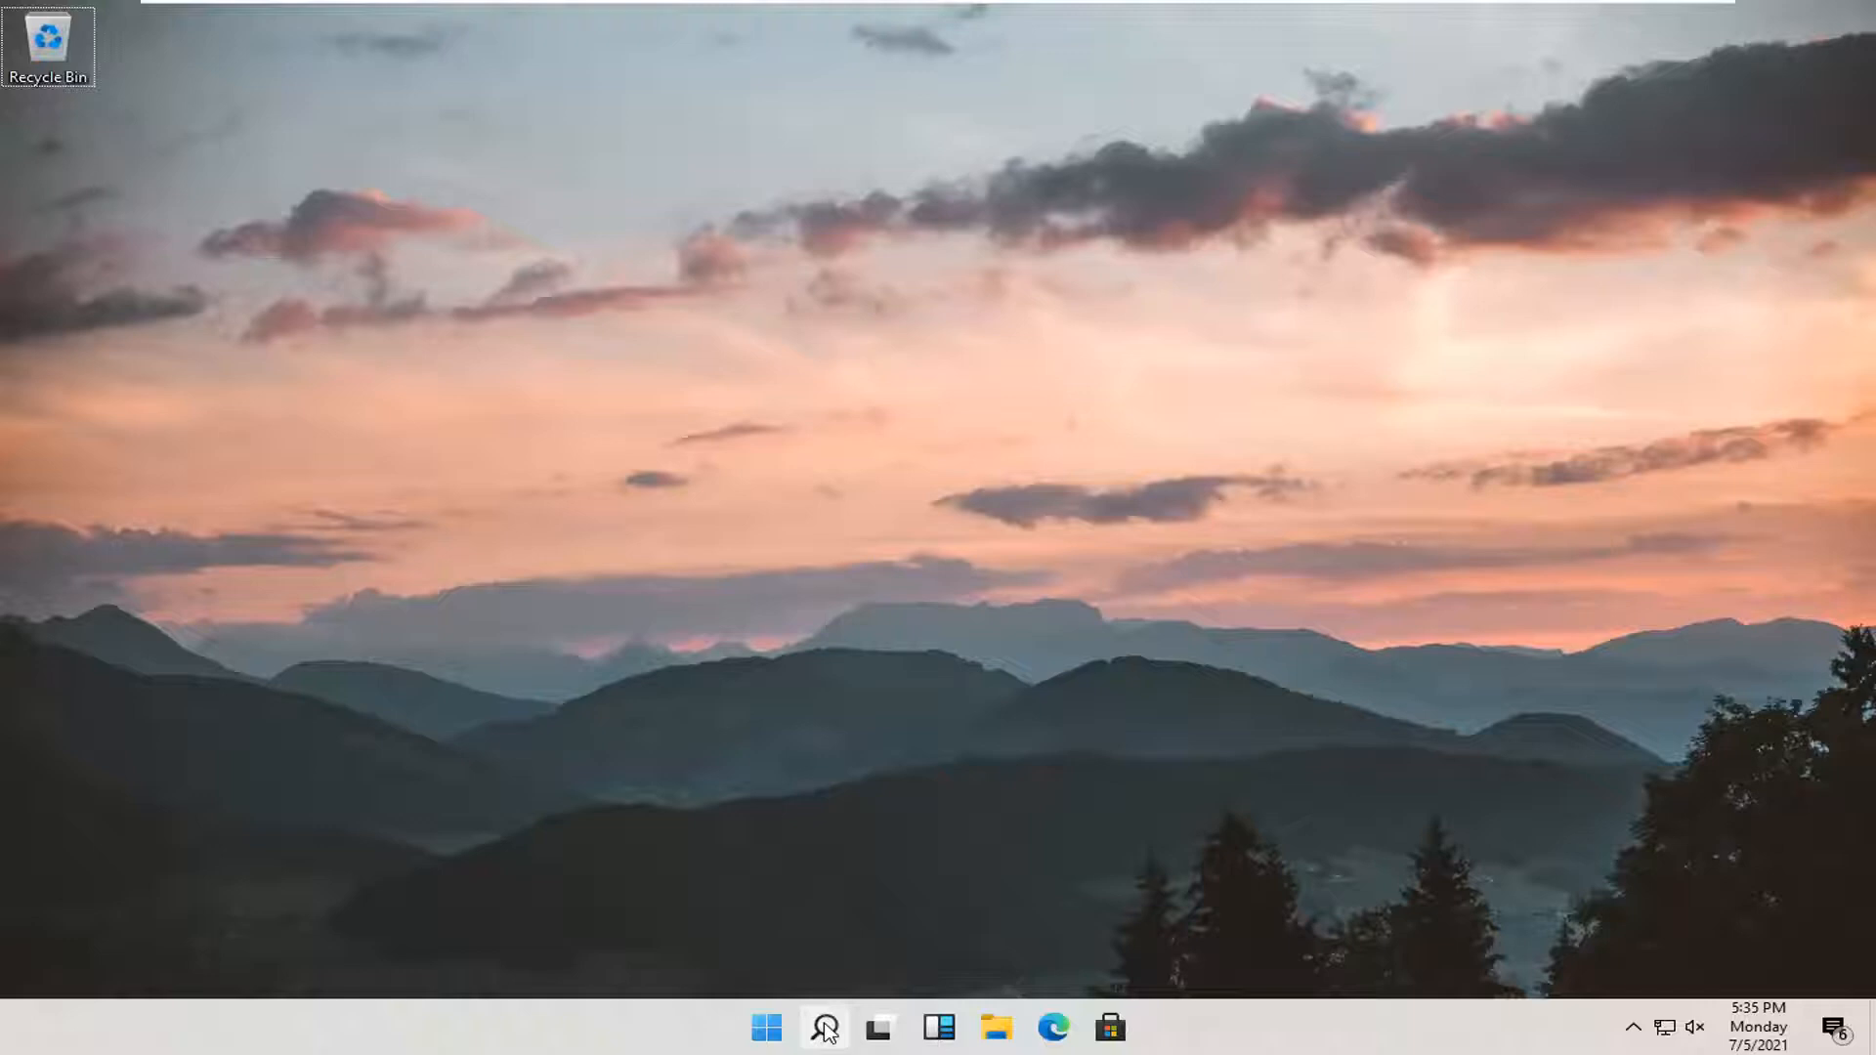
mouse_move(822, 1027)
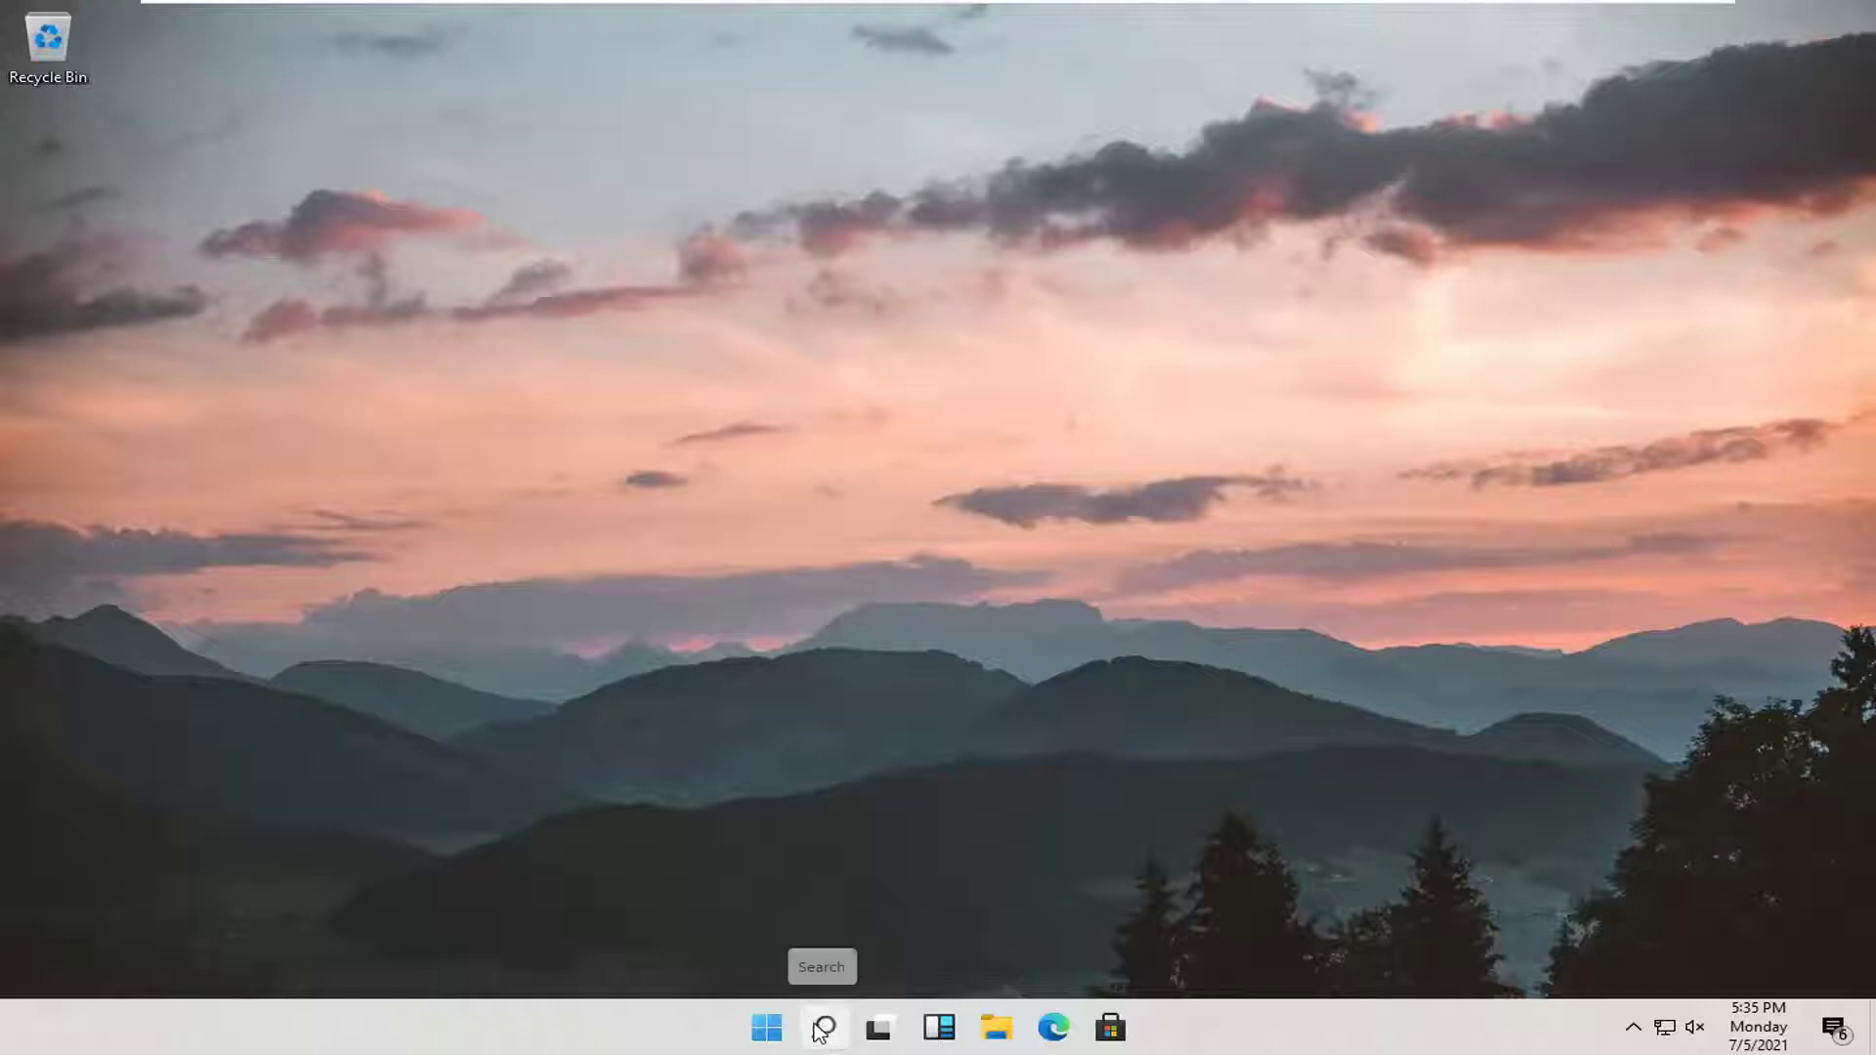
Step: Launch the Settings app from Windows Search by searching for 'settings'
left_click(822, 1027)
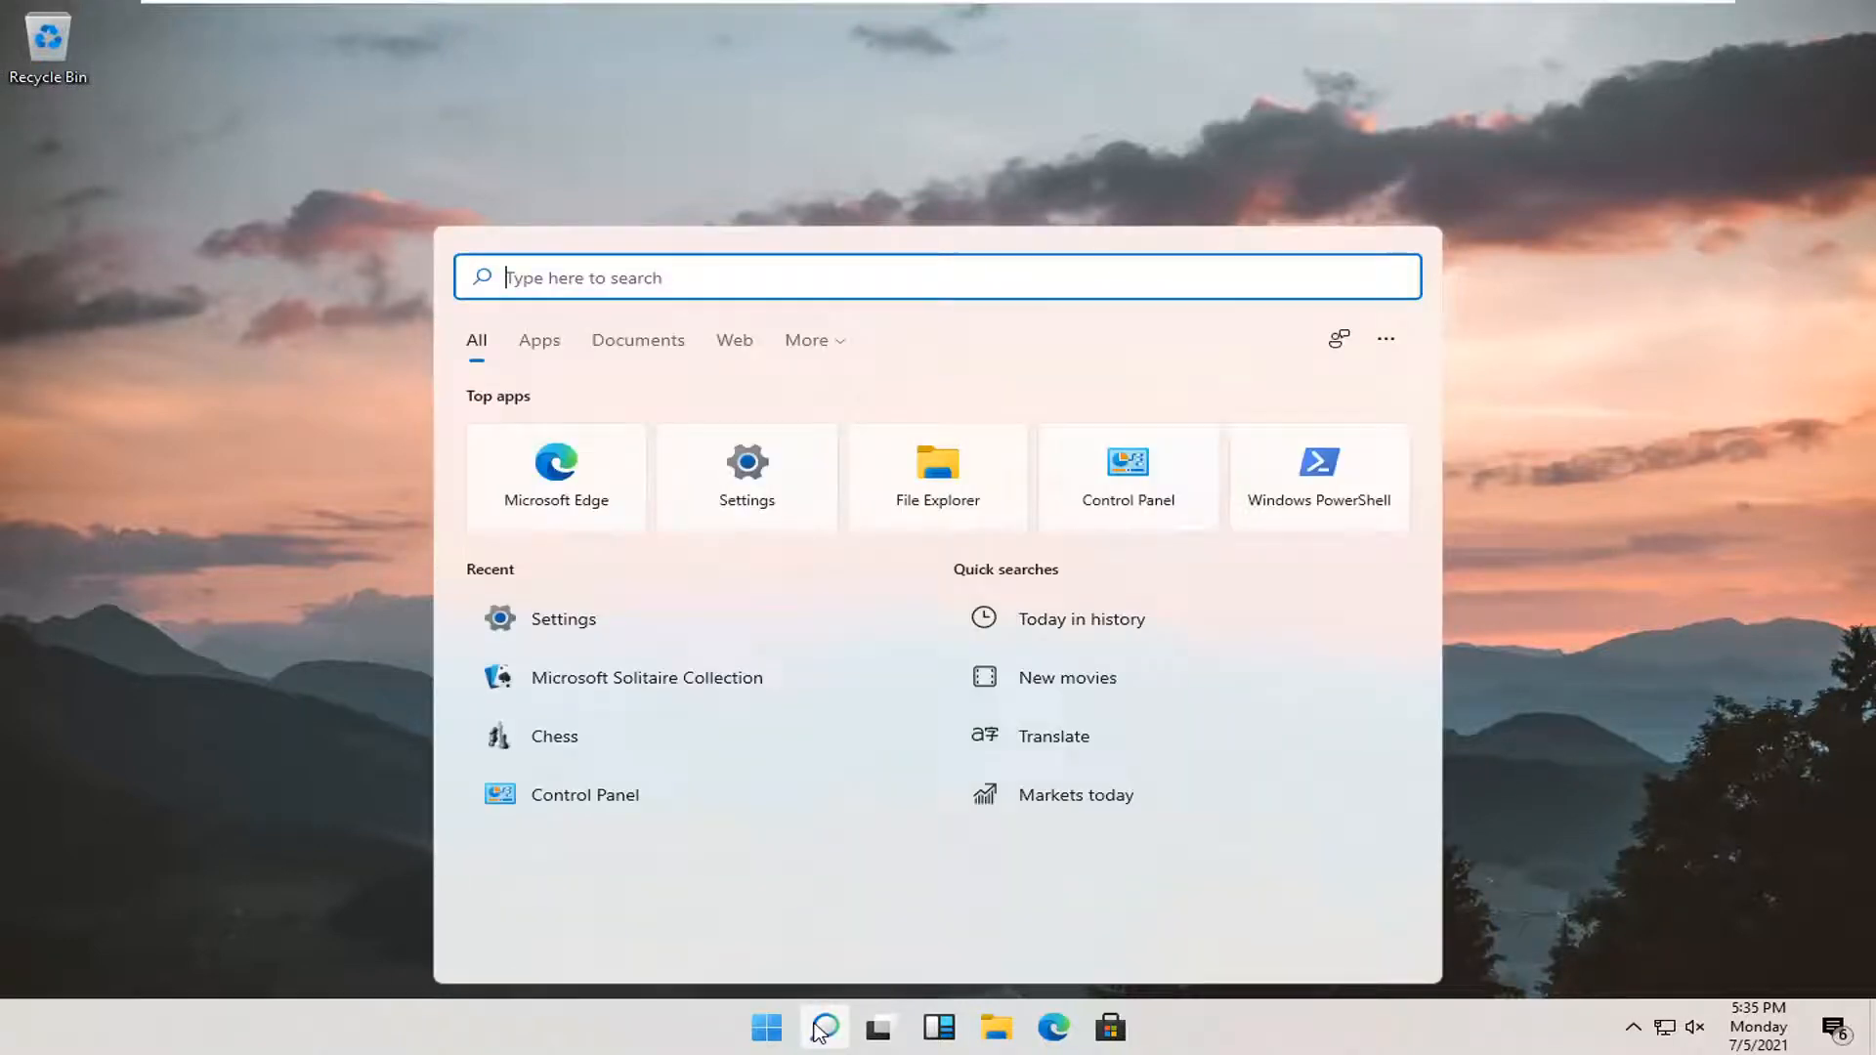
type("settings")
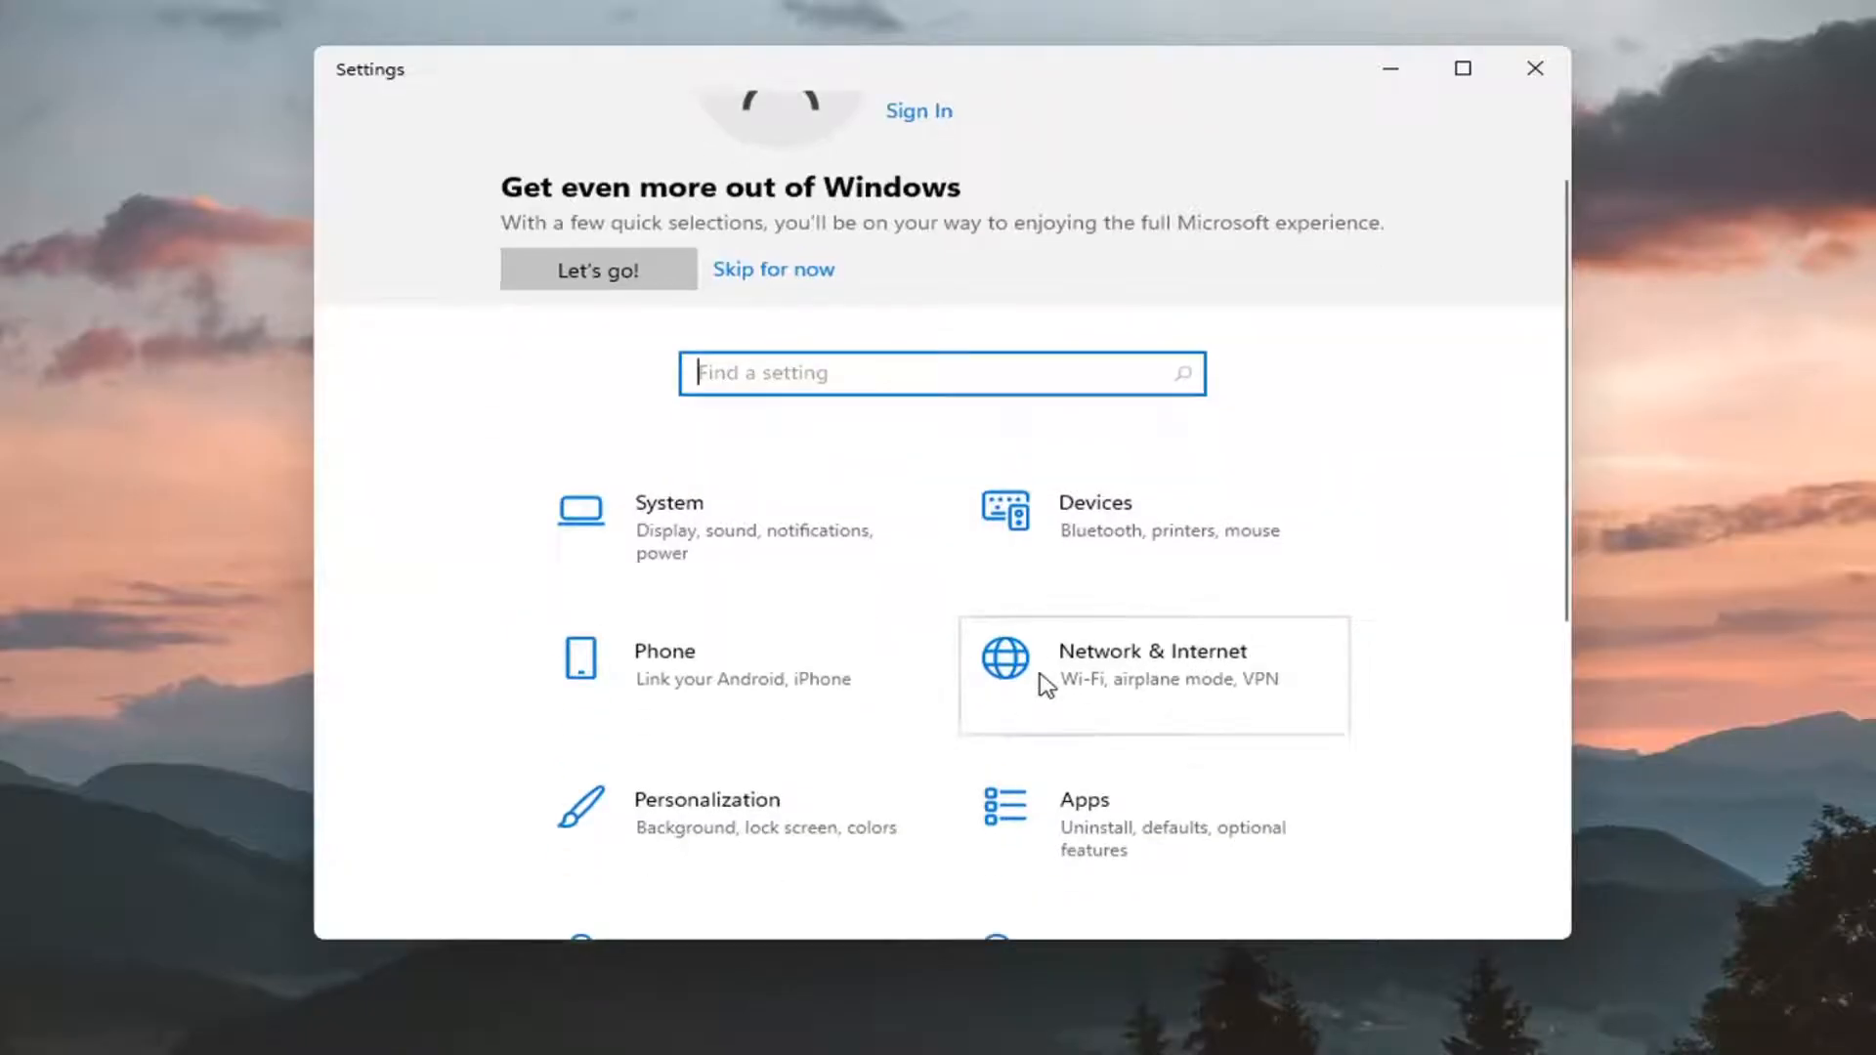
Step: Go to Network & Internet and reach the adapter options link further down the page
left_click(1152, 664)
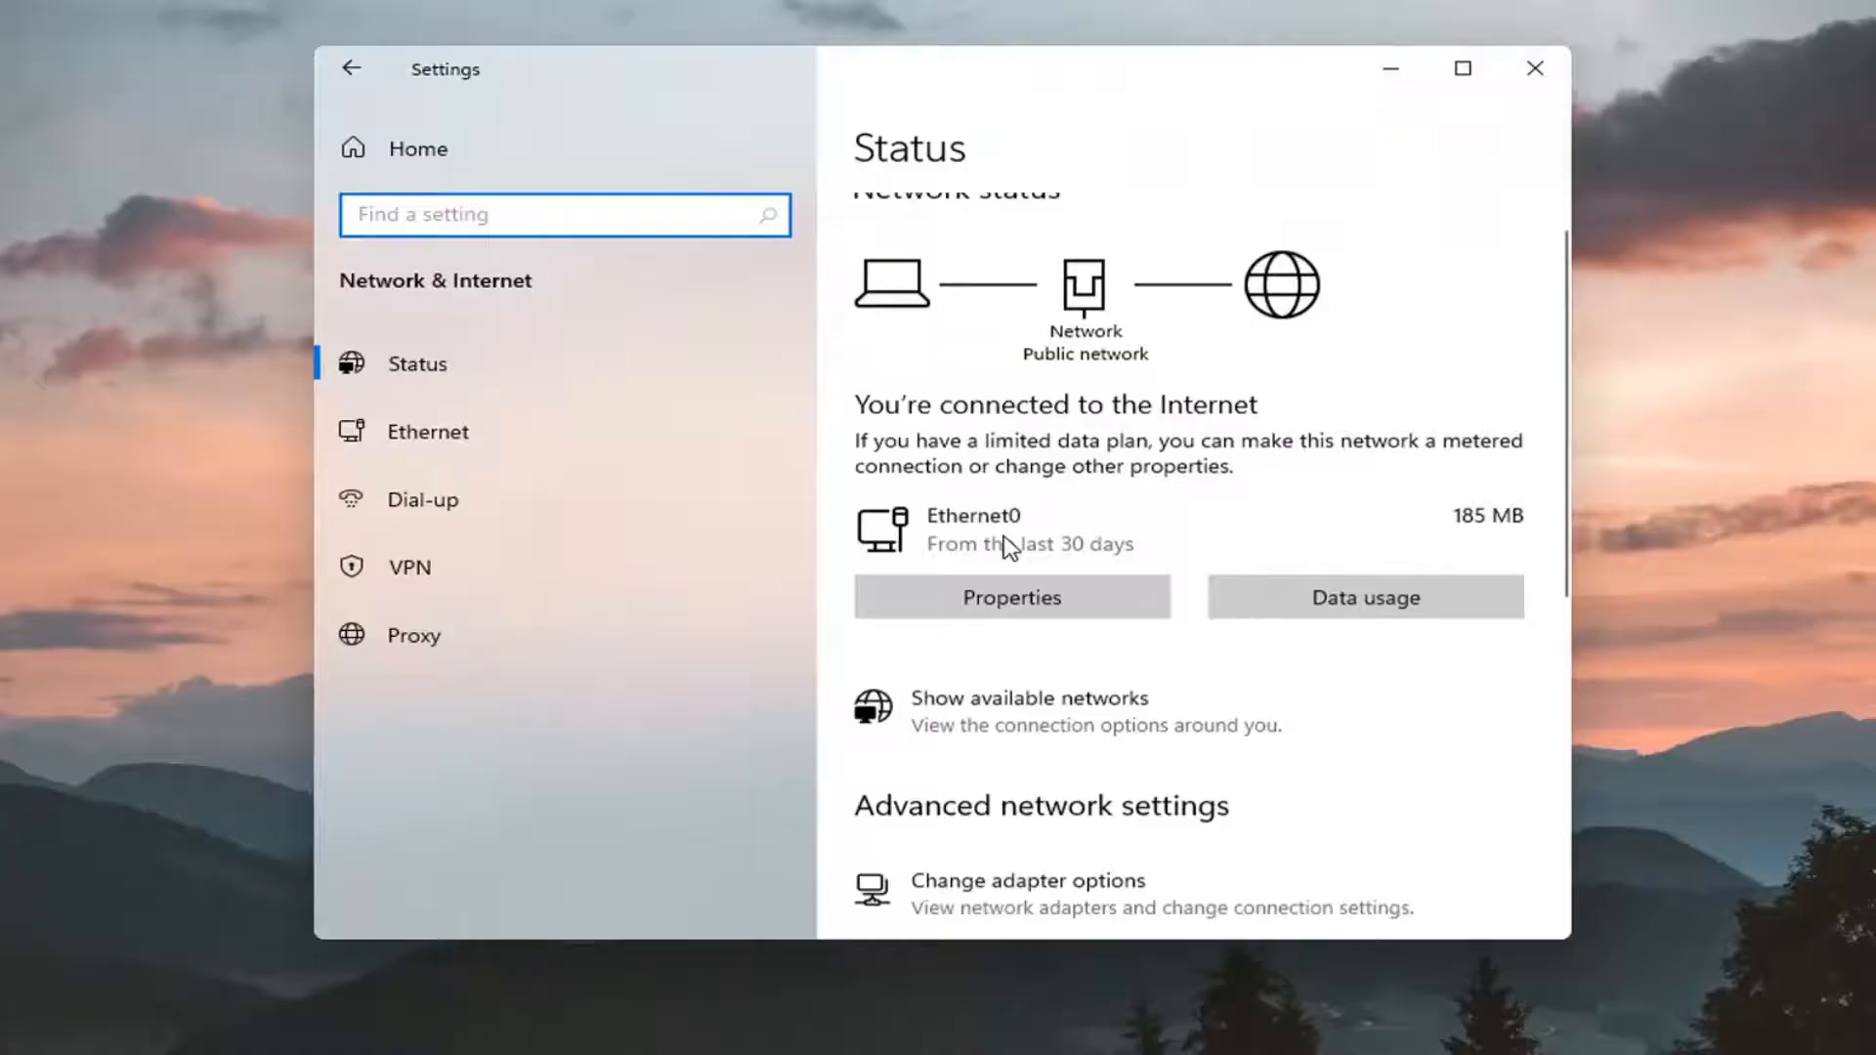
scroll("down", 3)
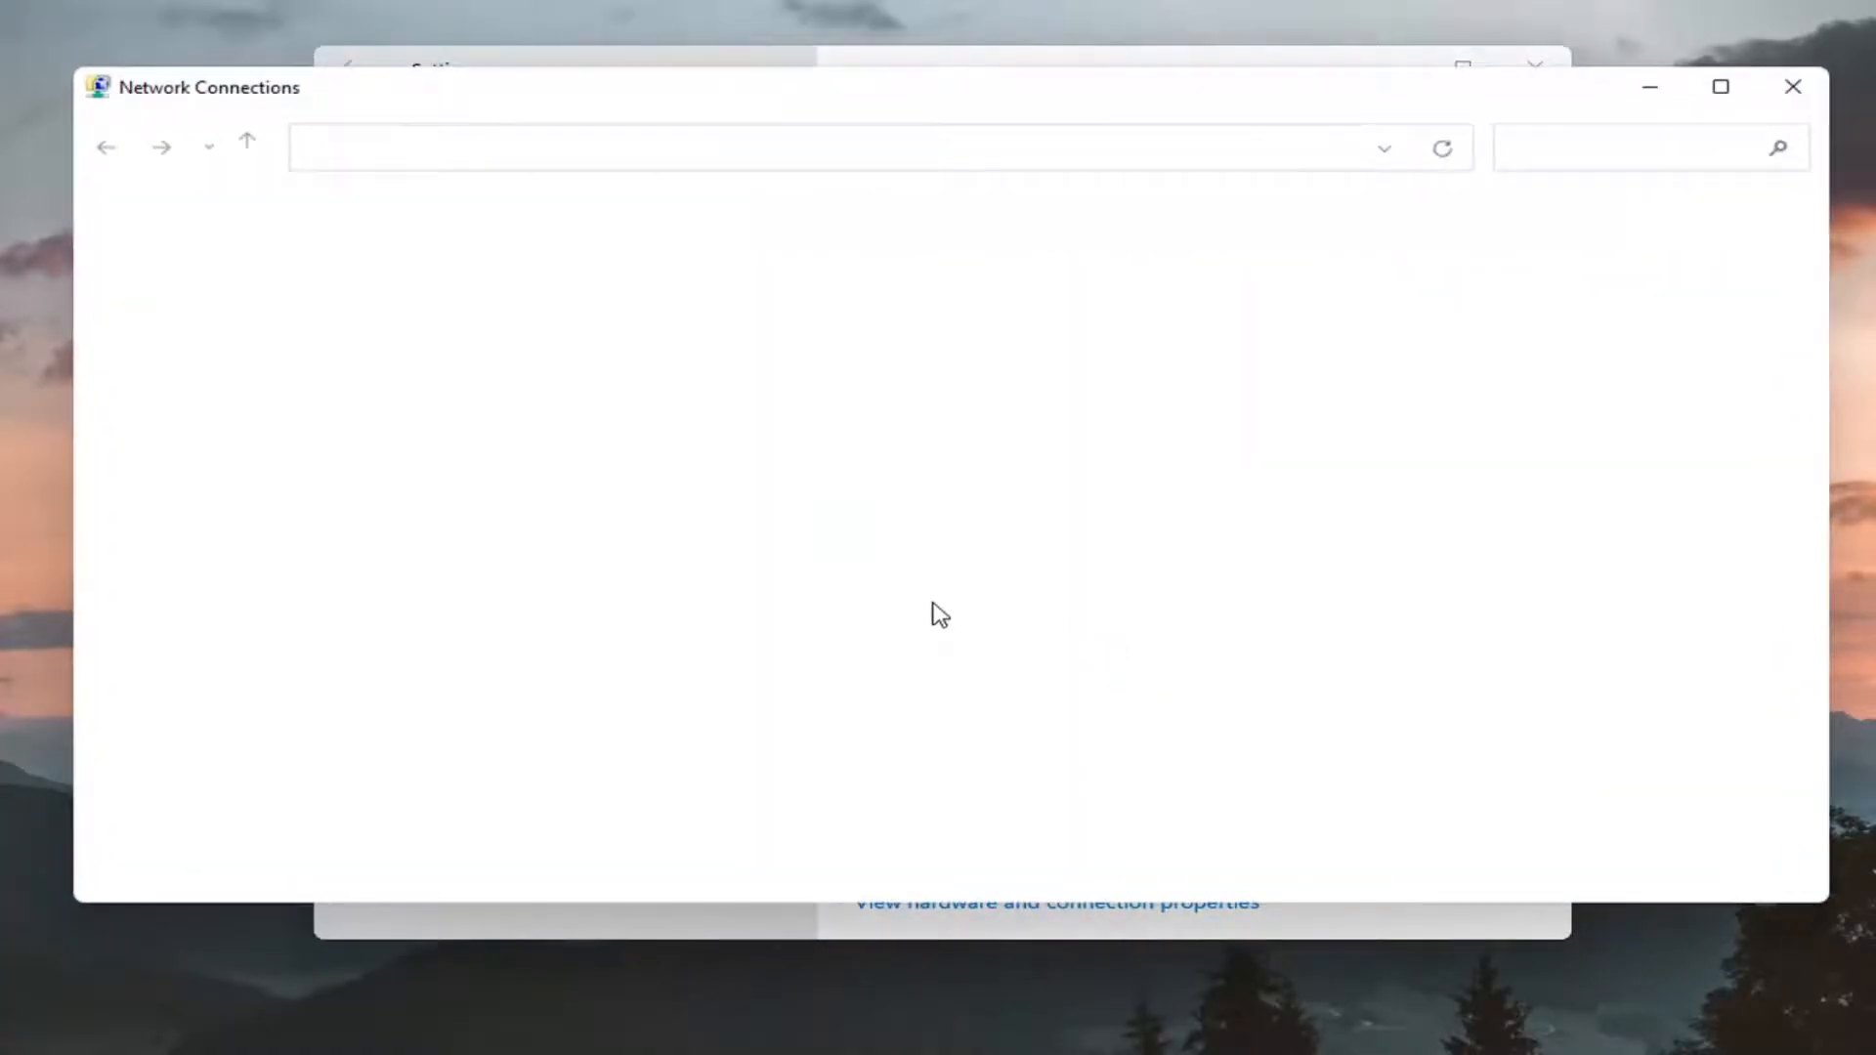
Step: Bring up Ethernet0's properties and its Internet Protocol Version 4 settings
left_click(288, 275)
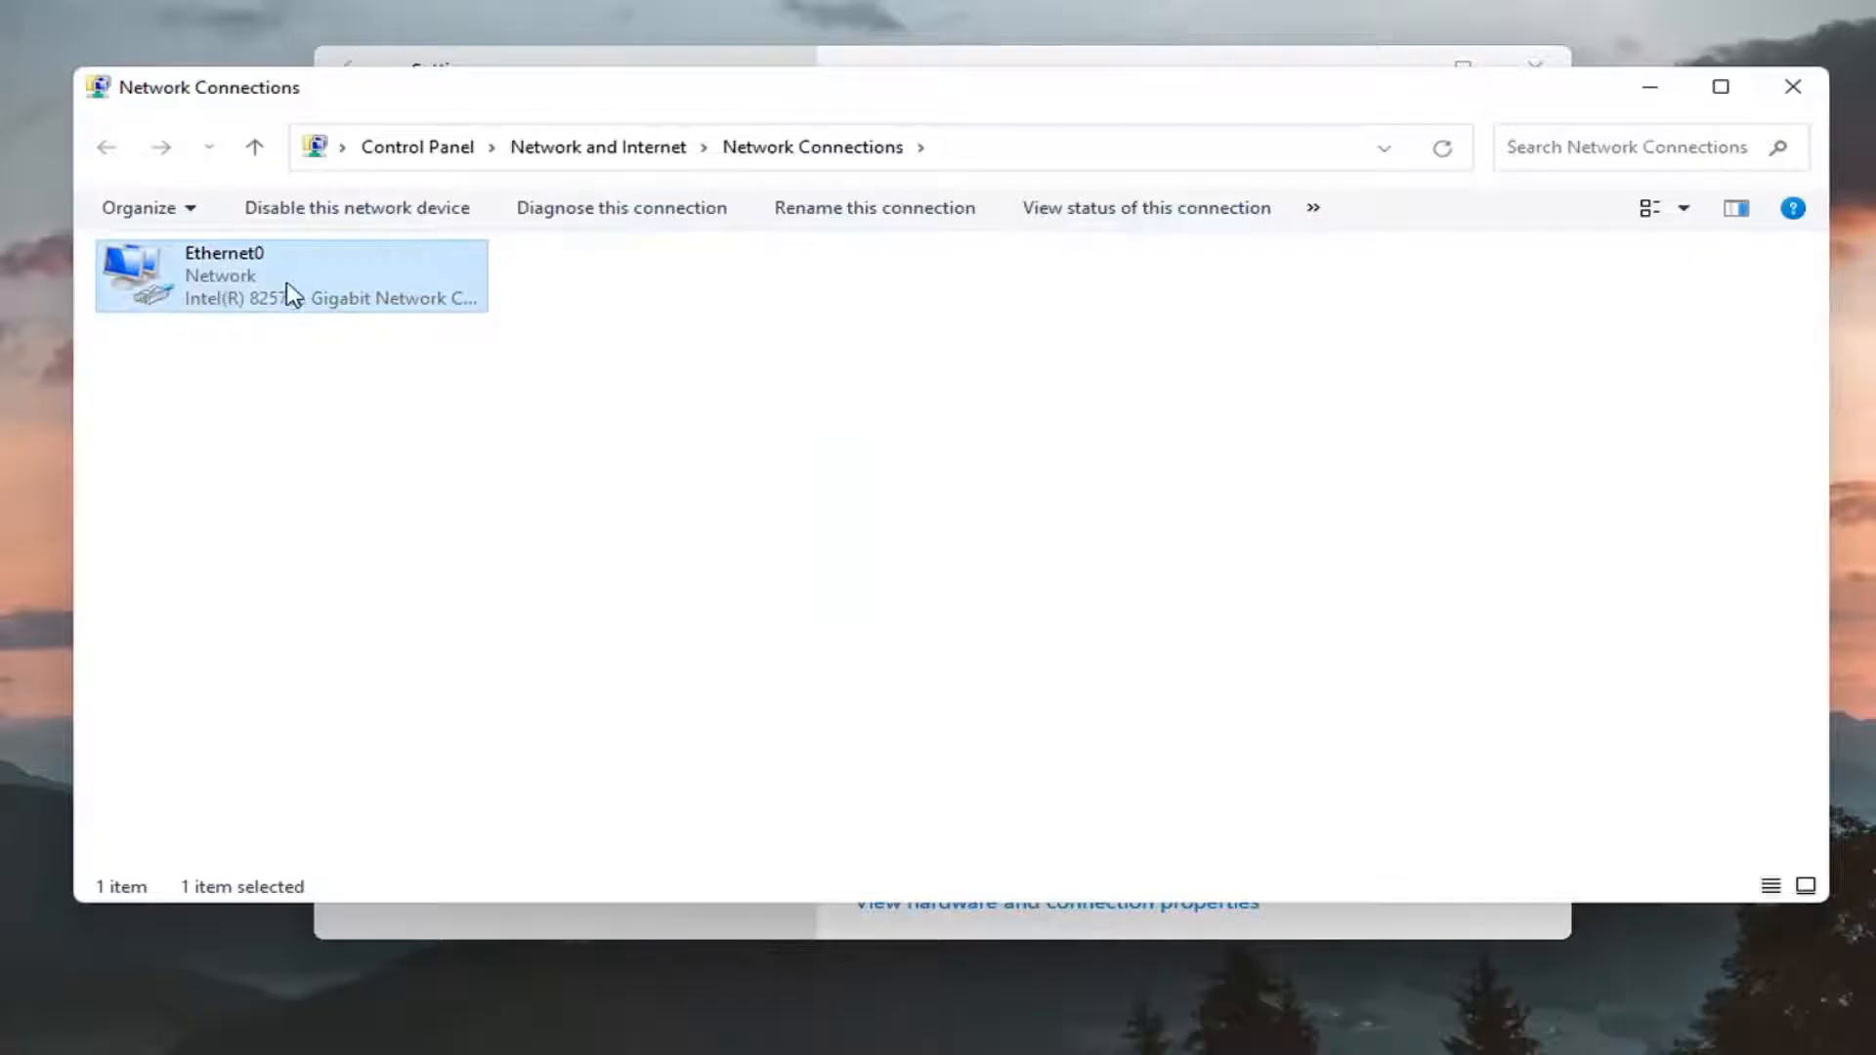
right_click(288, 275)
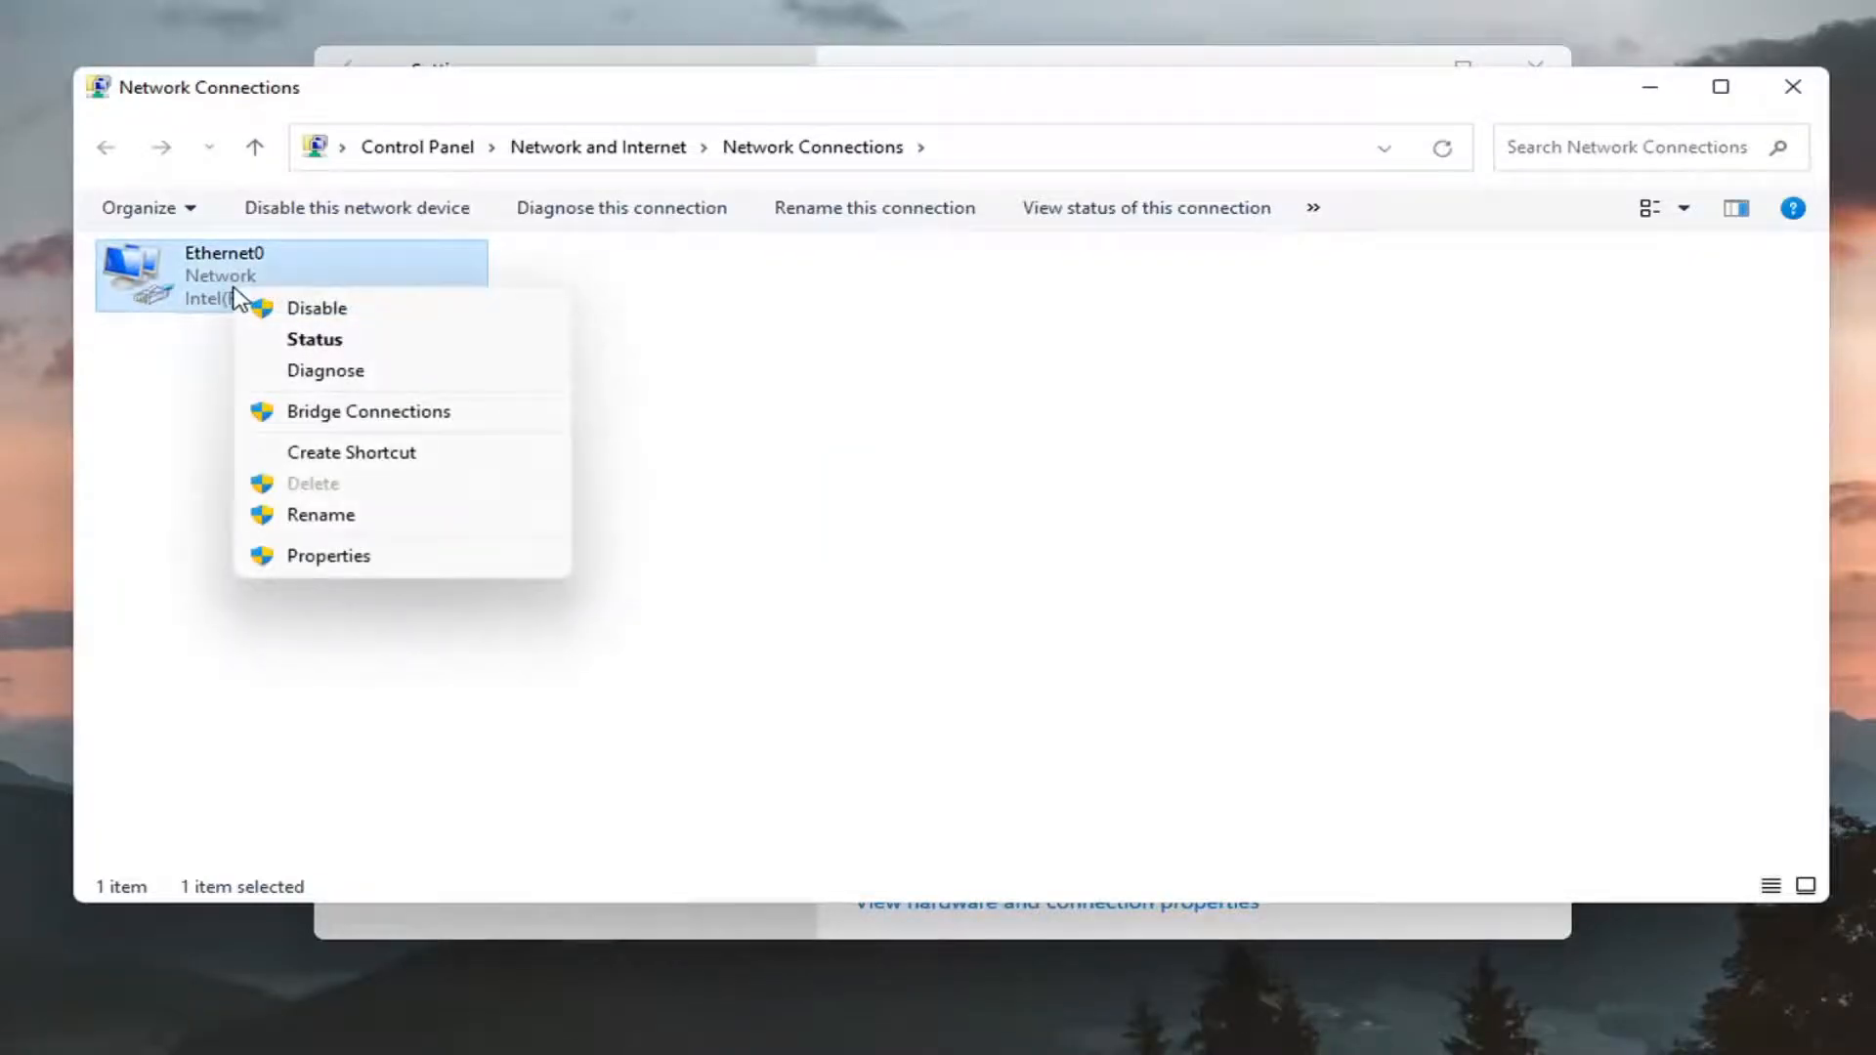
left_click(329, 555)
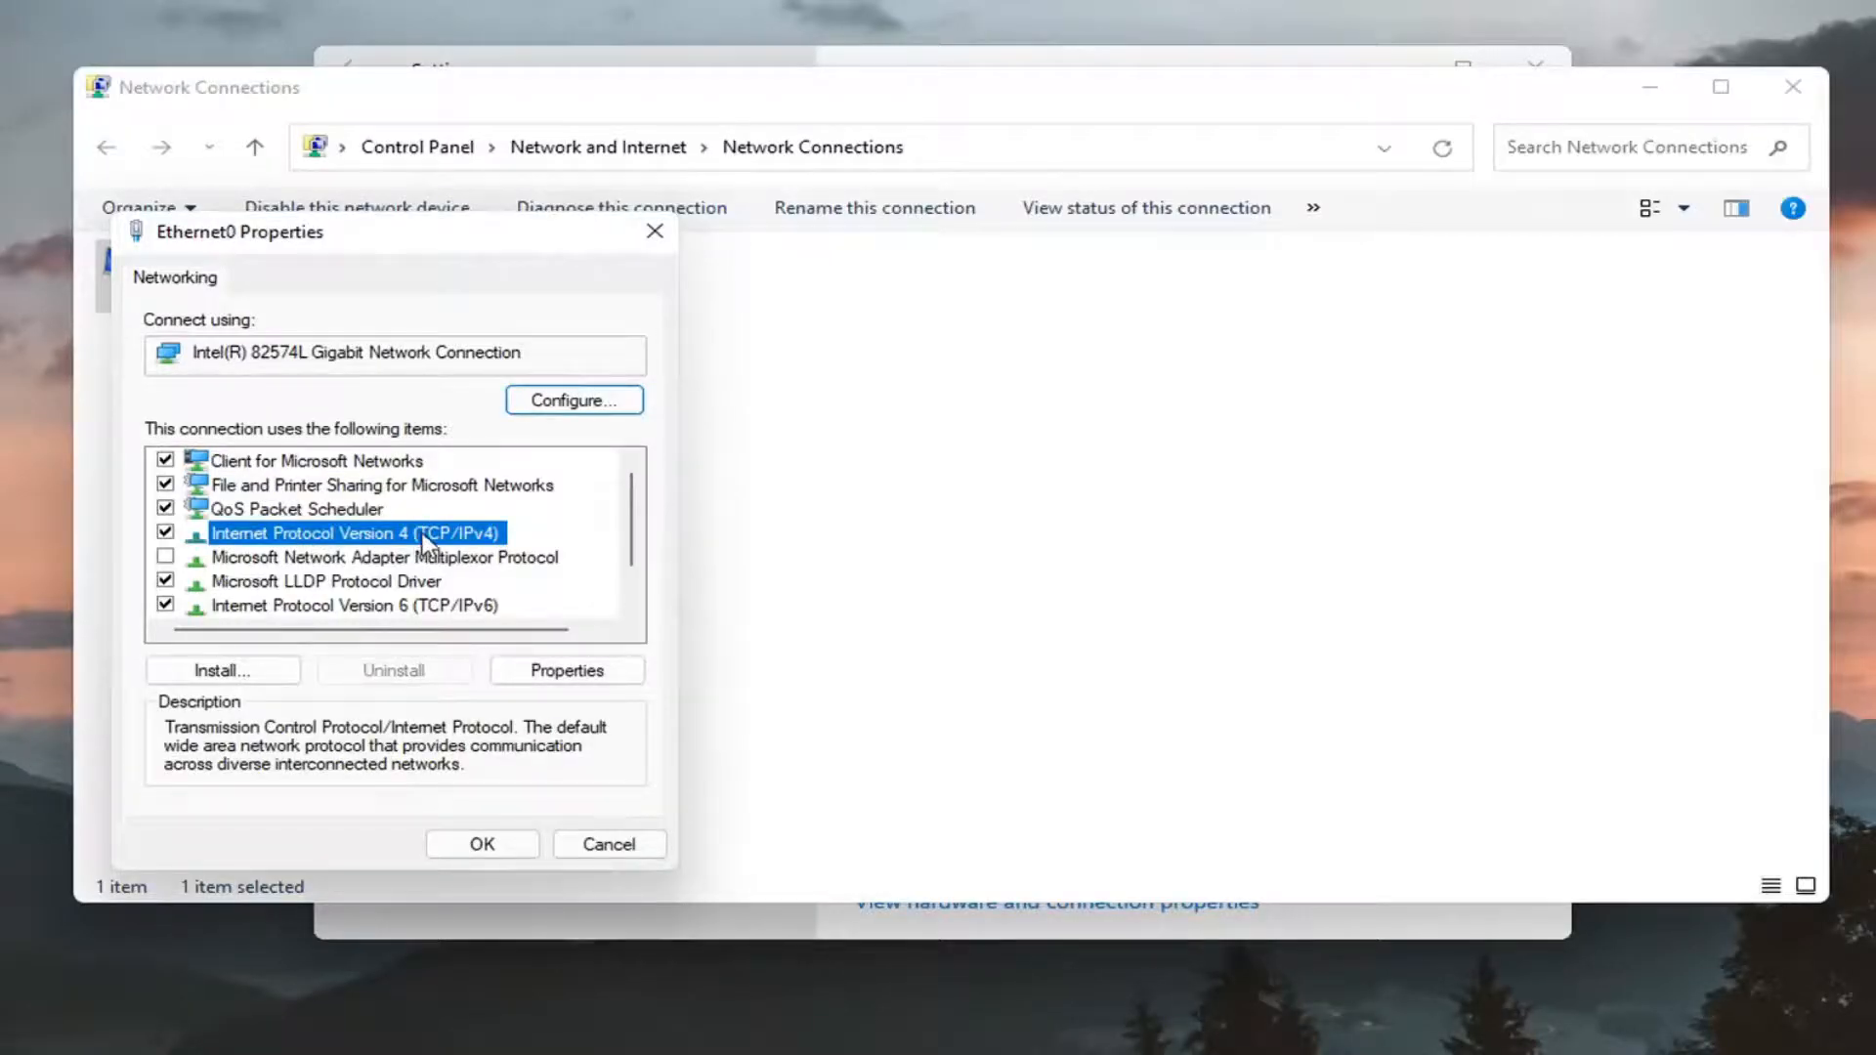
mouse_move(521, 780)
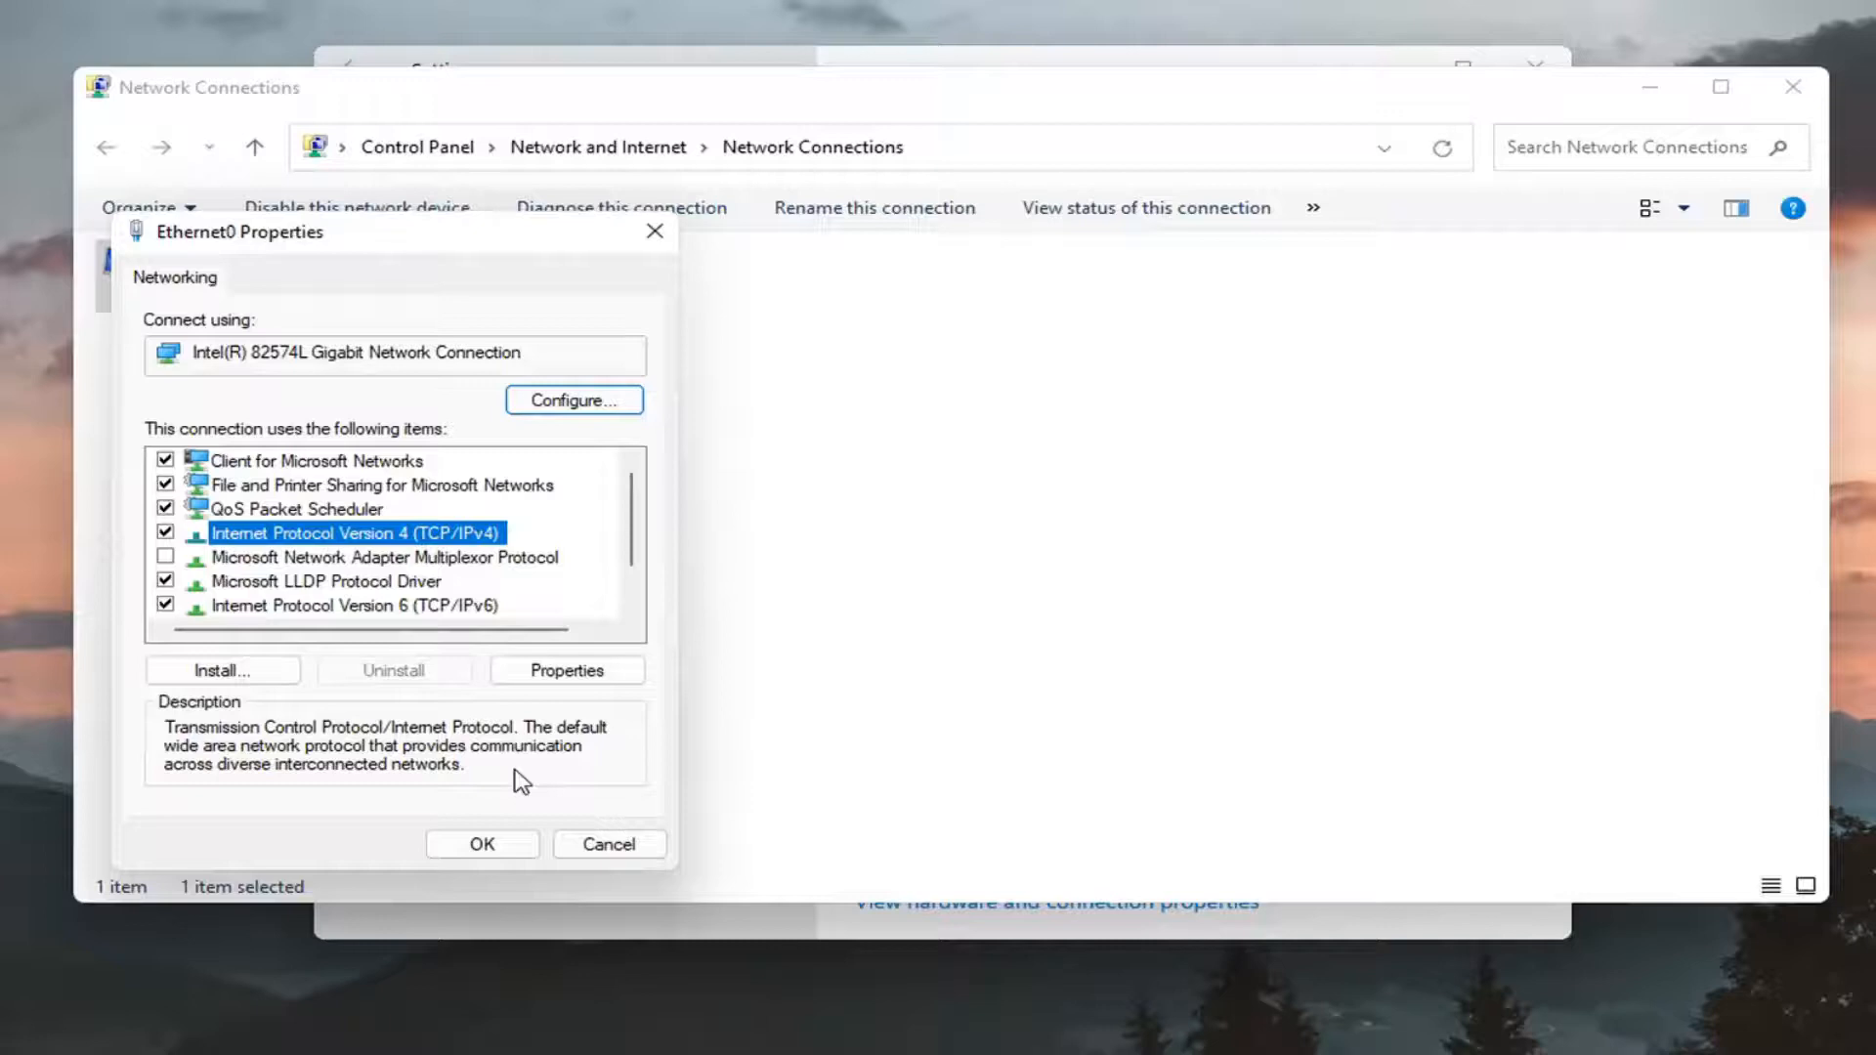
left_click(566, 669)
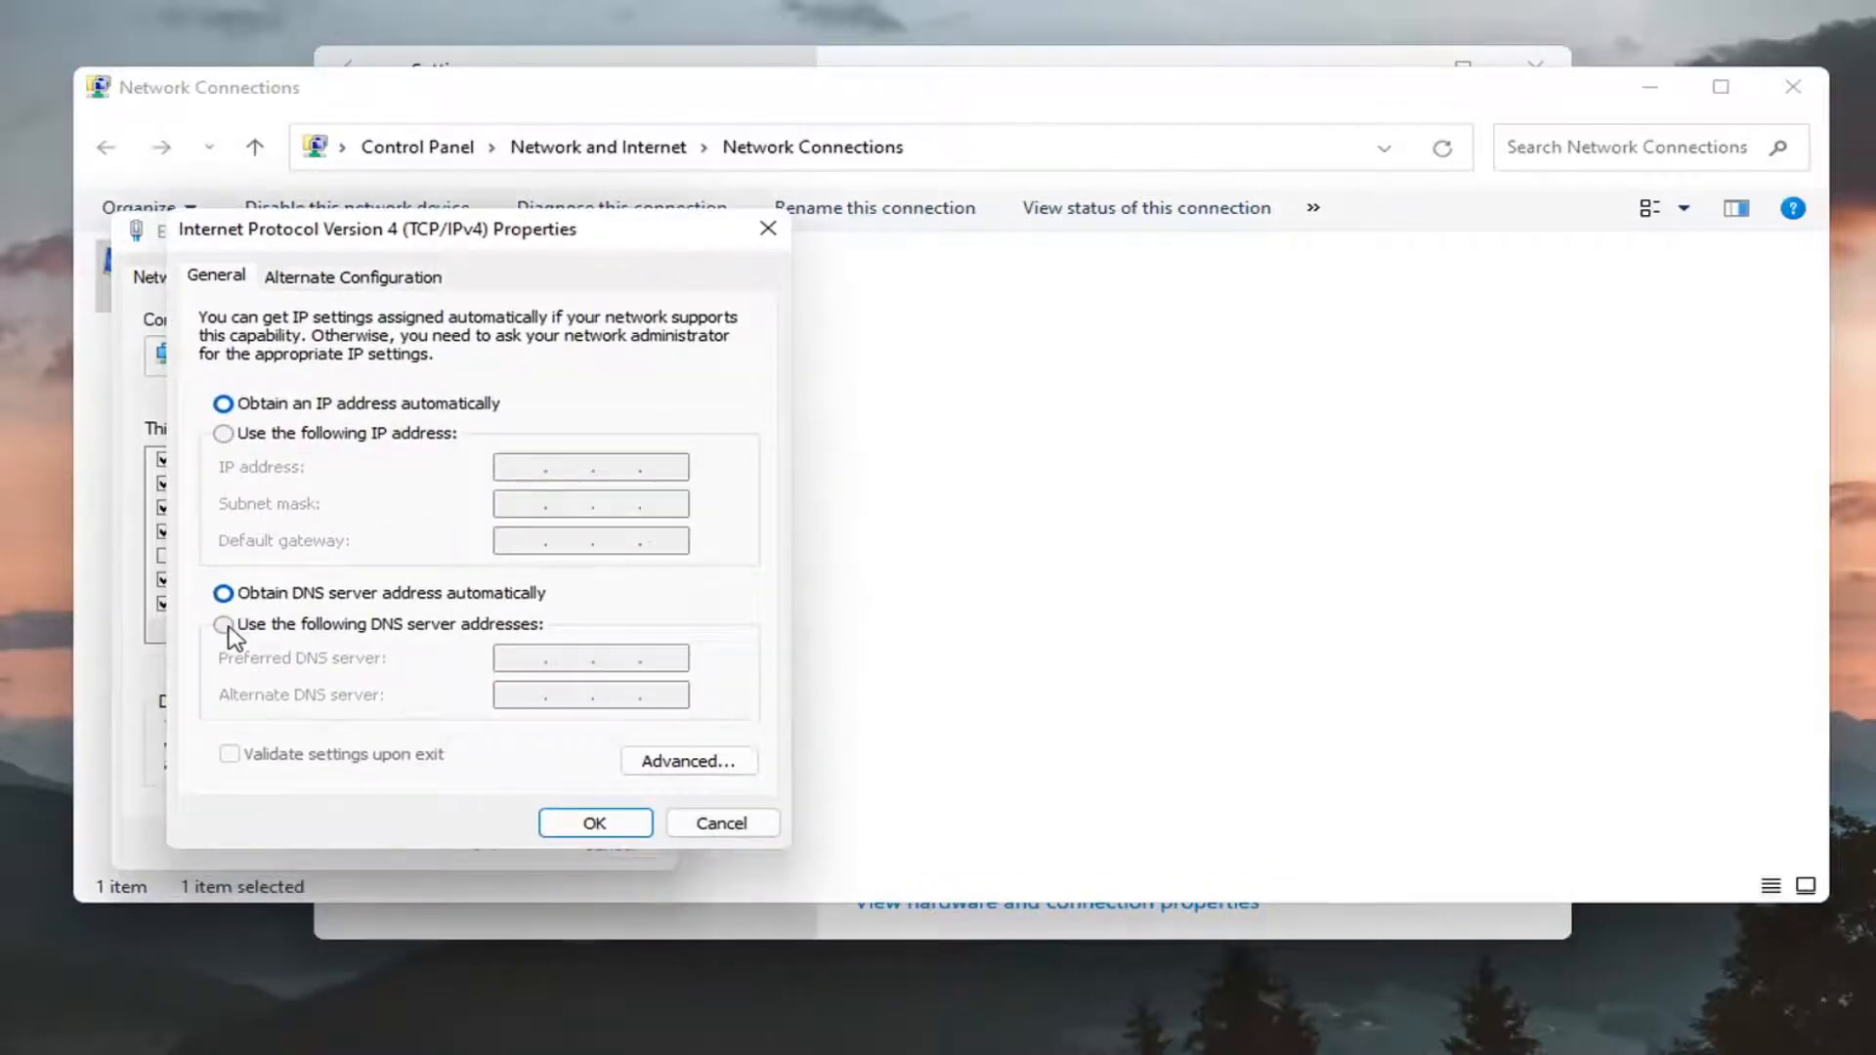
Step: Enter manual DNS servers 8.8.8.8 preferred and 8.8.4.4 alternate, with validation on exit enabled
left_click(223, 623)
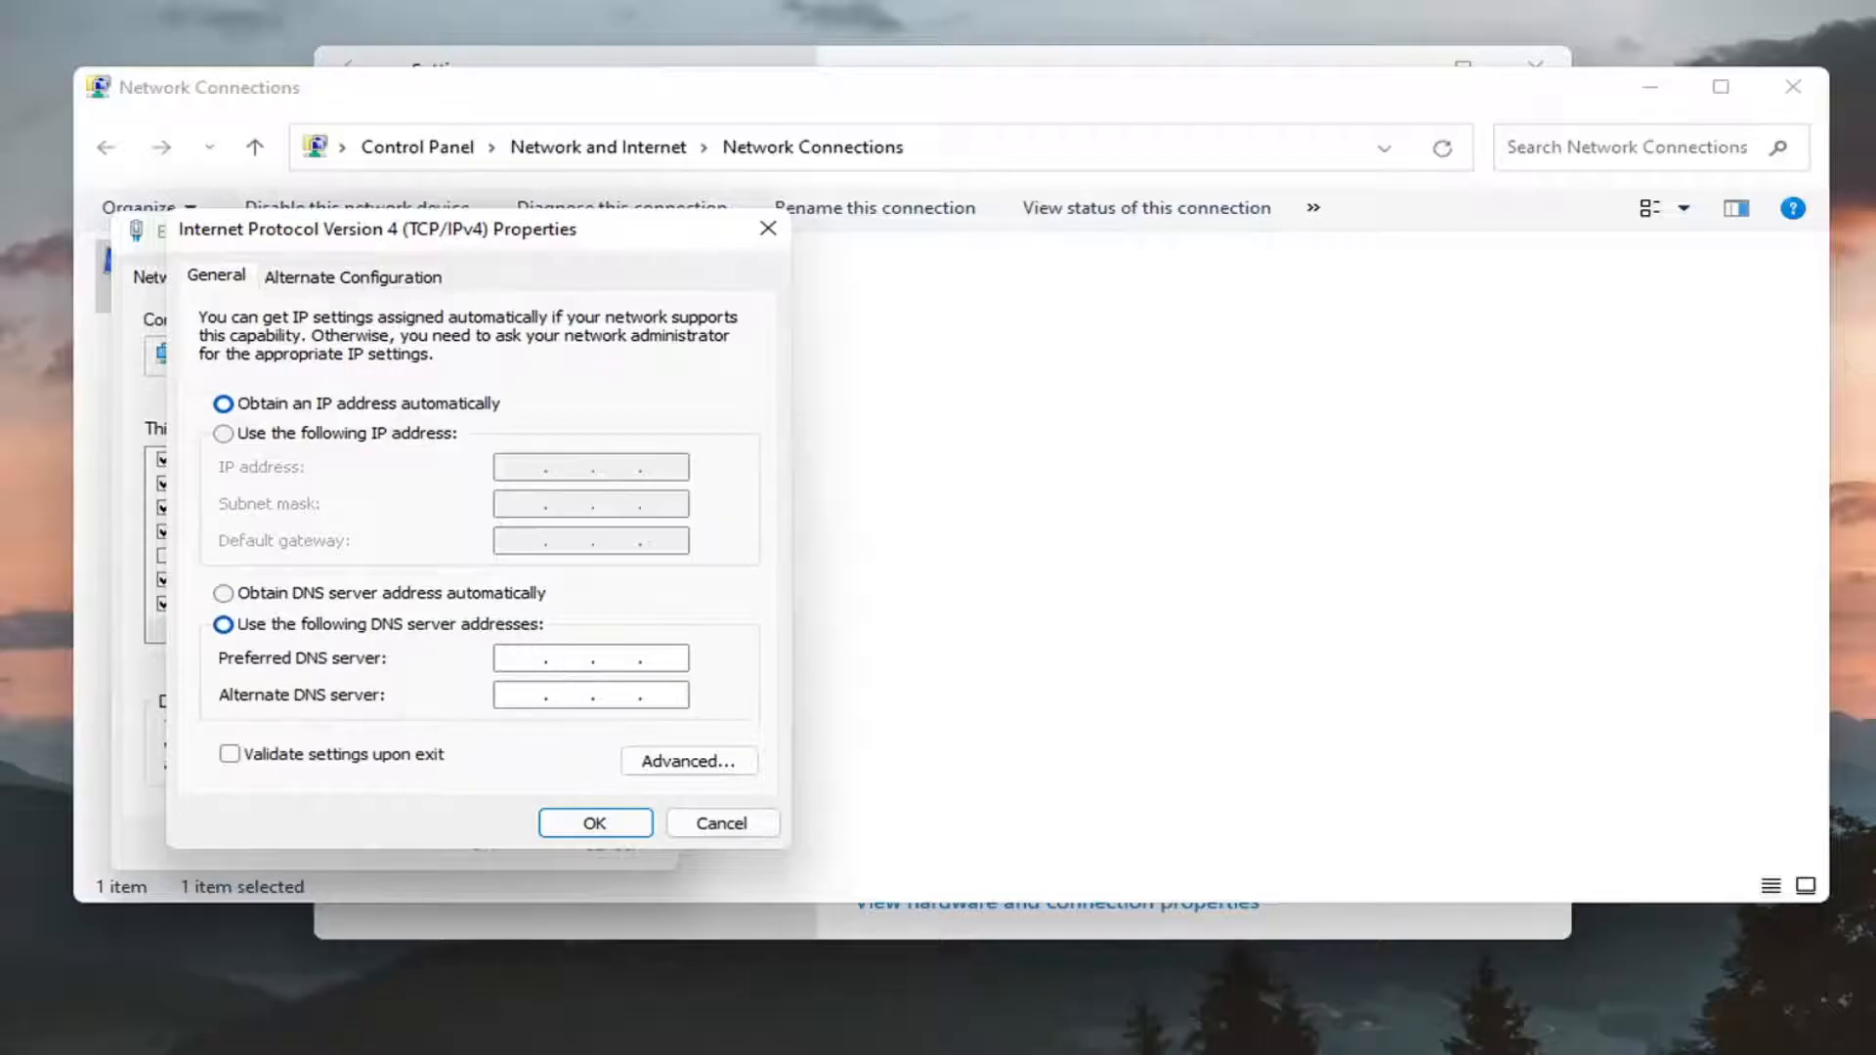
type("8.8.8.")
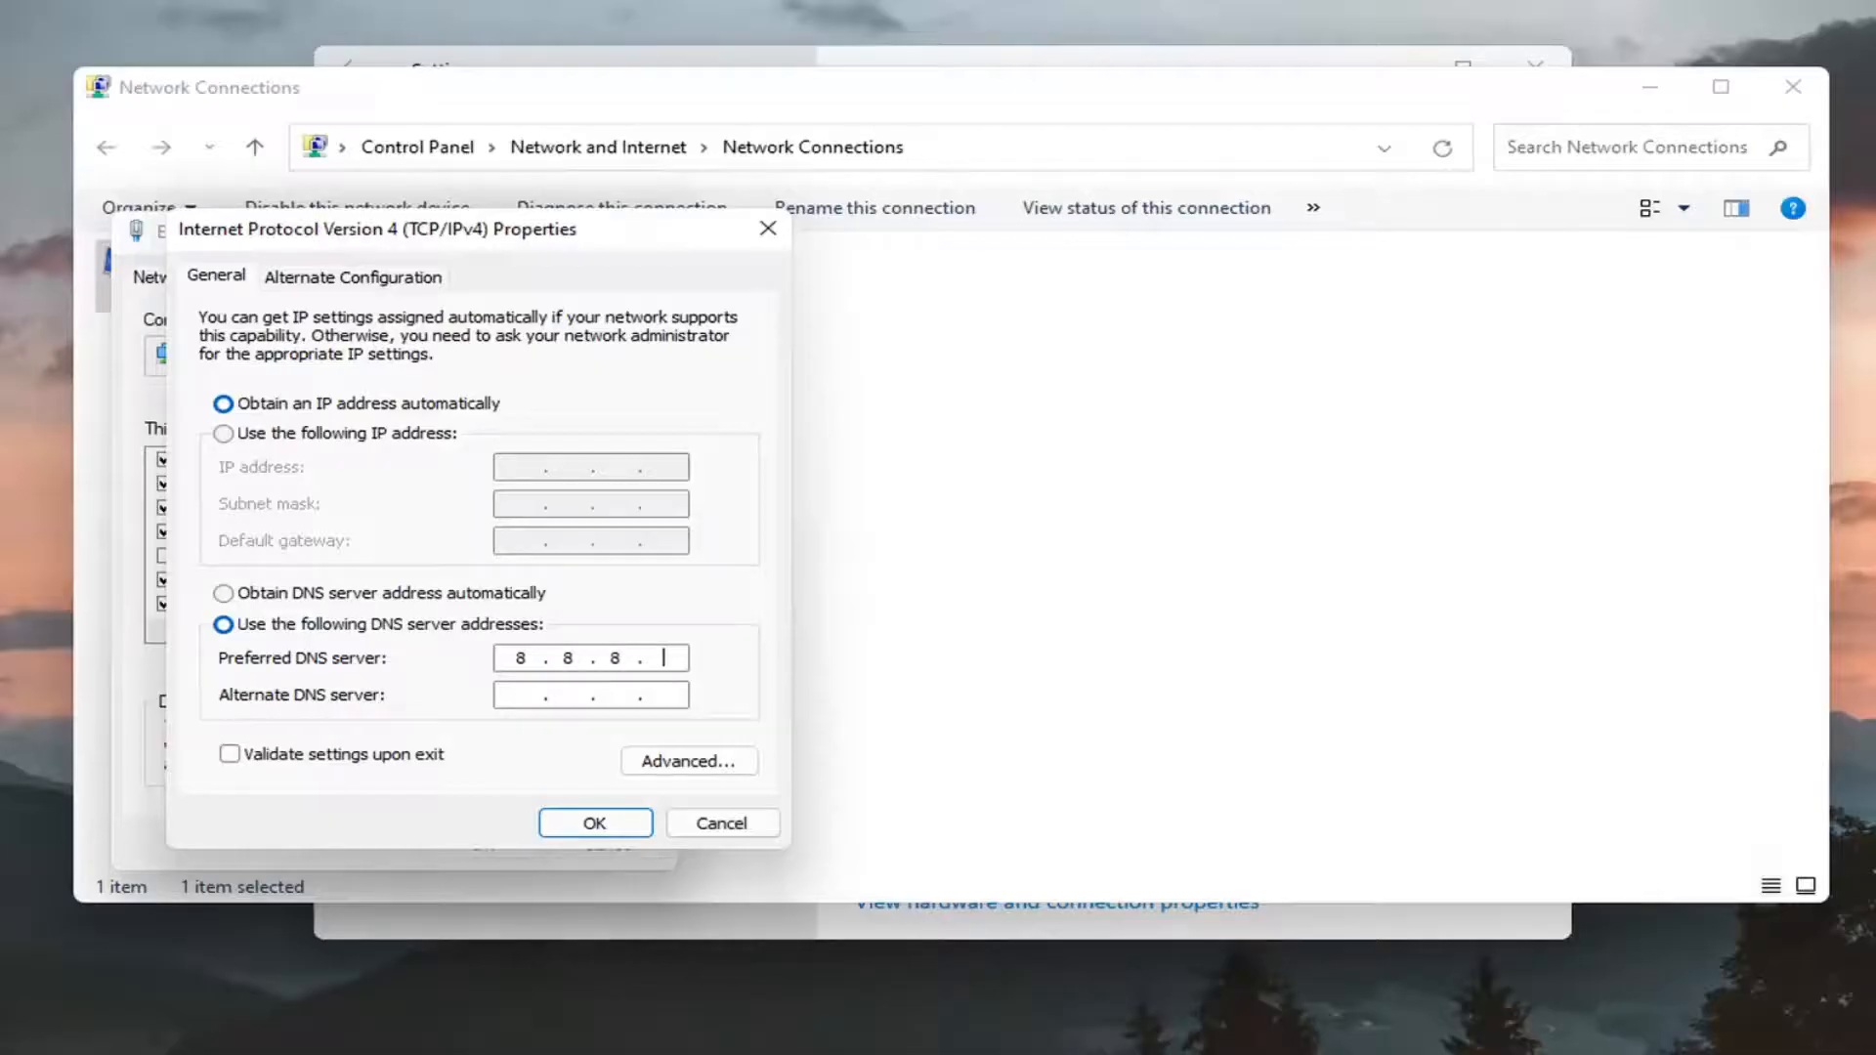
type("8")
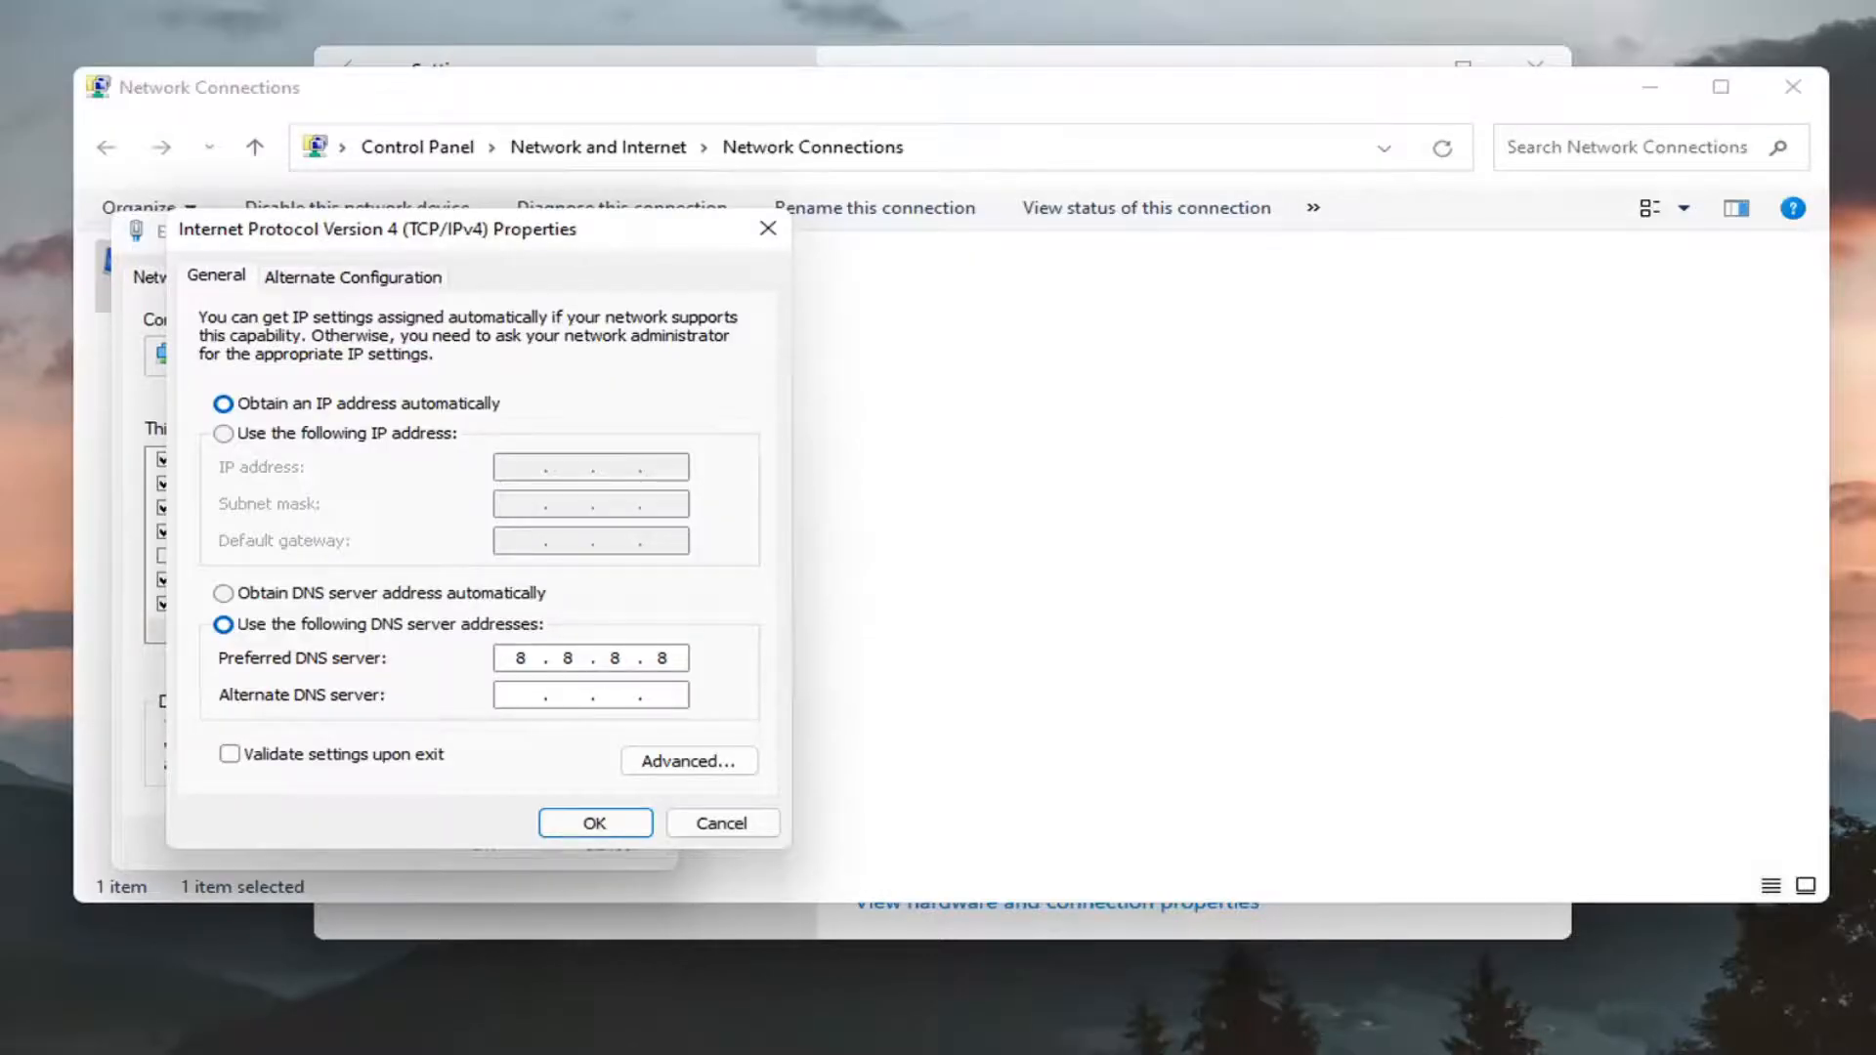
type("8 . .")
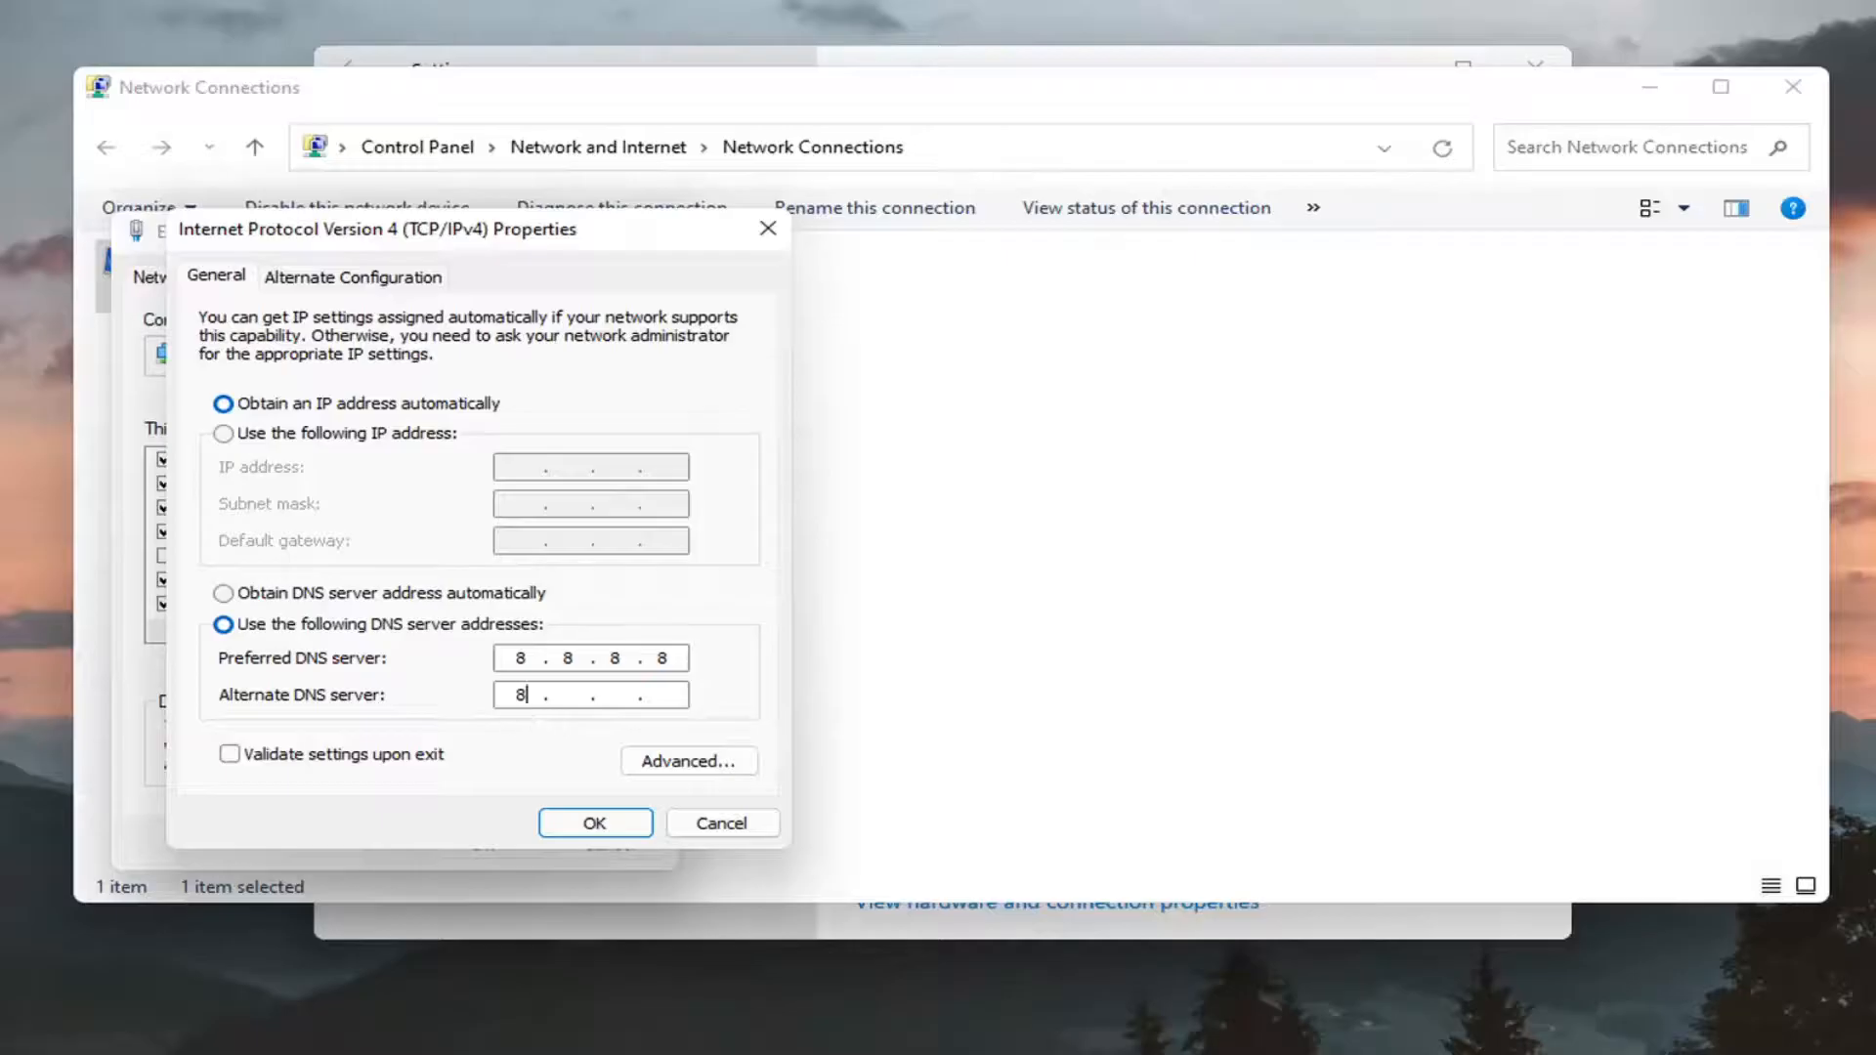
type(".8.4.4")
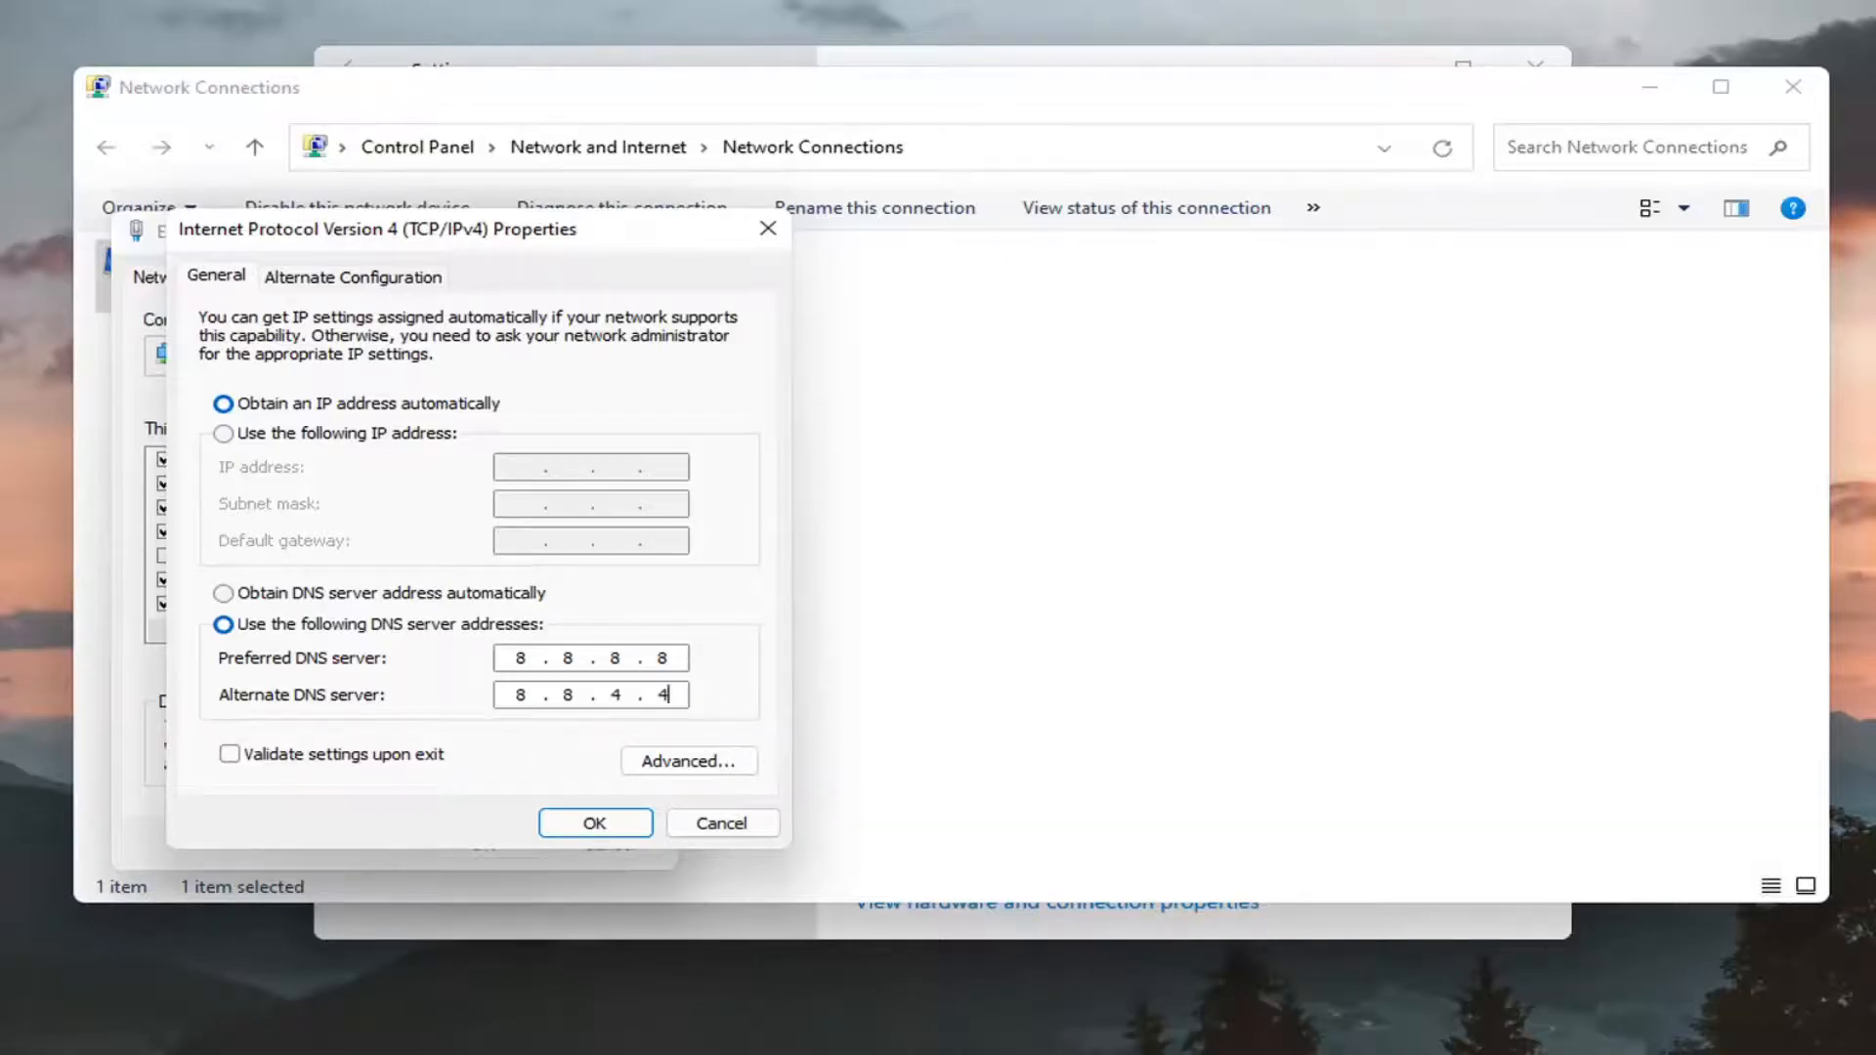
left_click(228, 753)
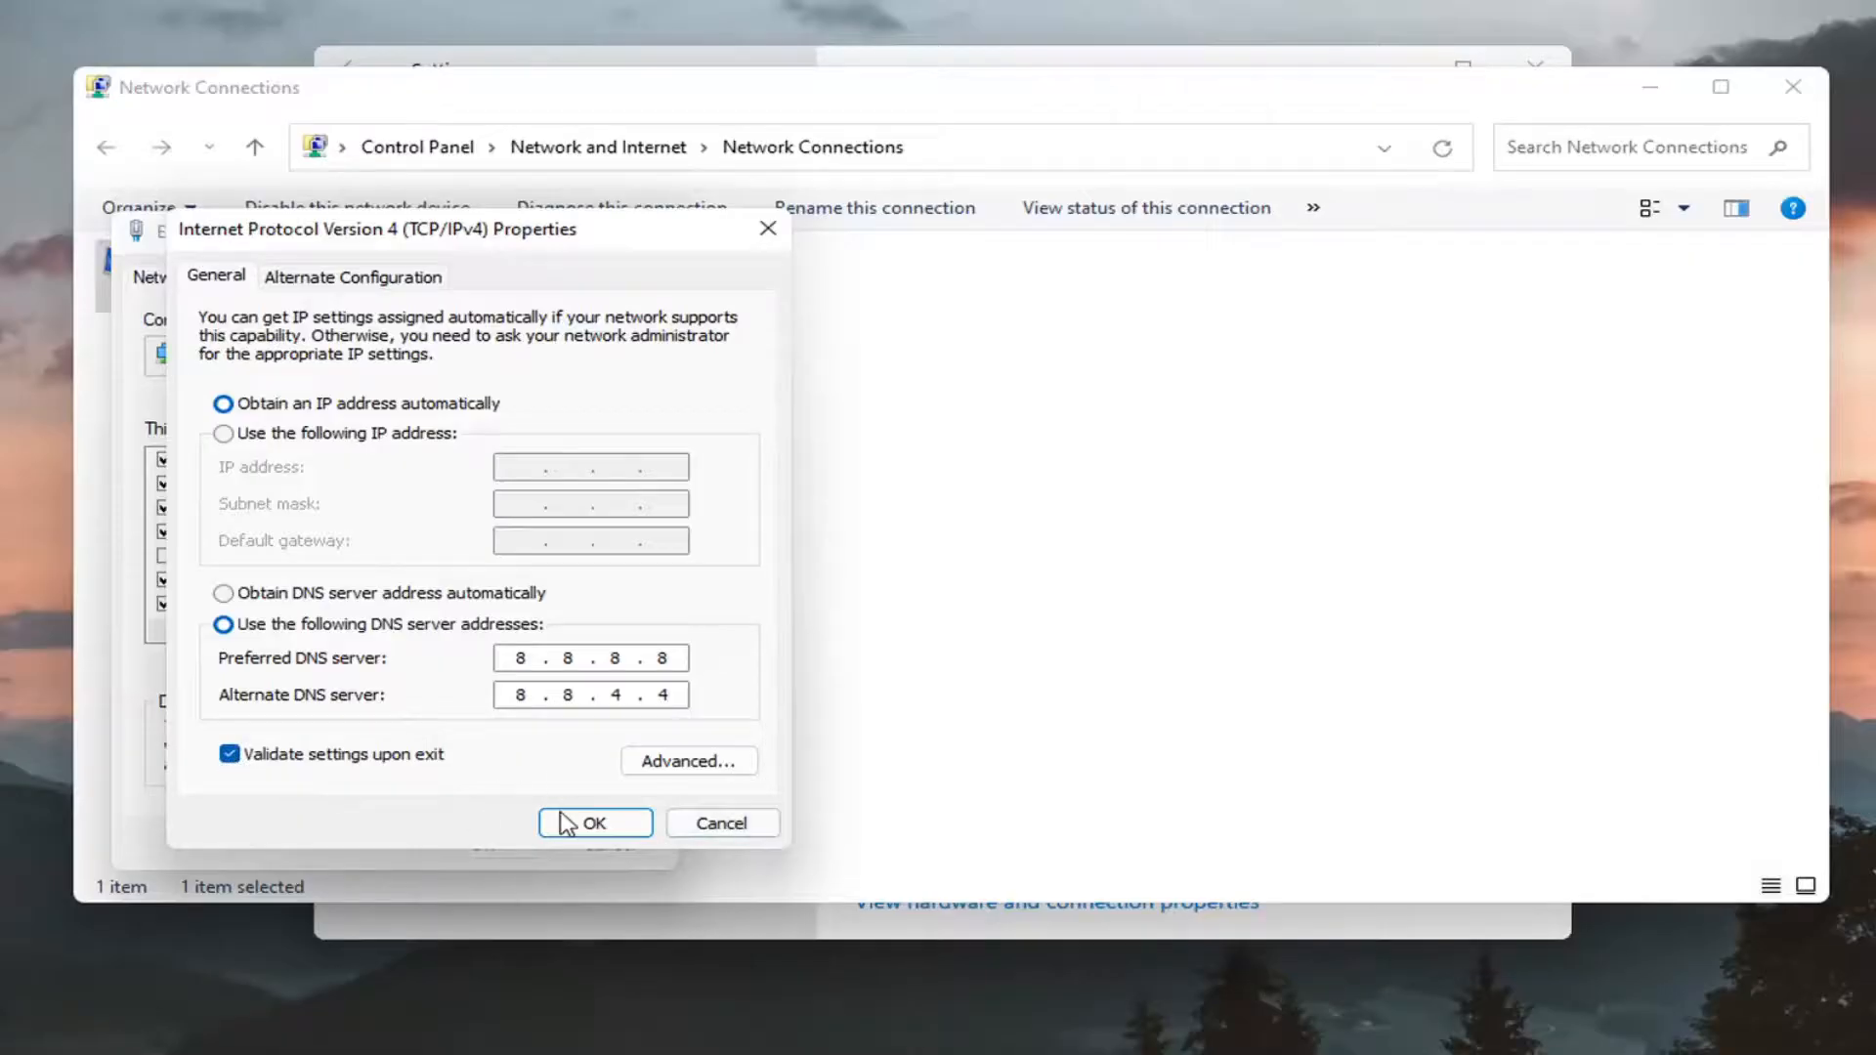
Step: Save the DNS settings and reopen IPv4 properties to confirm 8.8.8.8 and 8.8.4.4 are kept
left_click(595, 821)
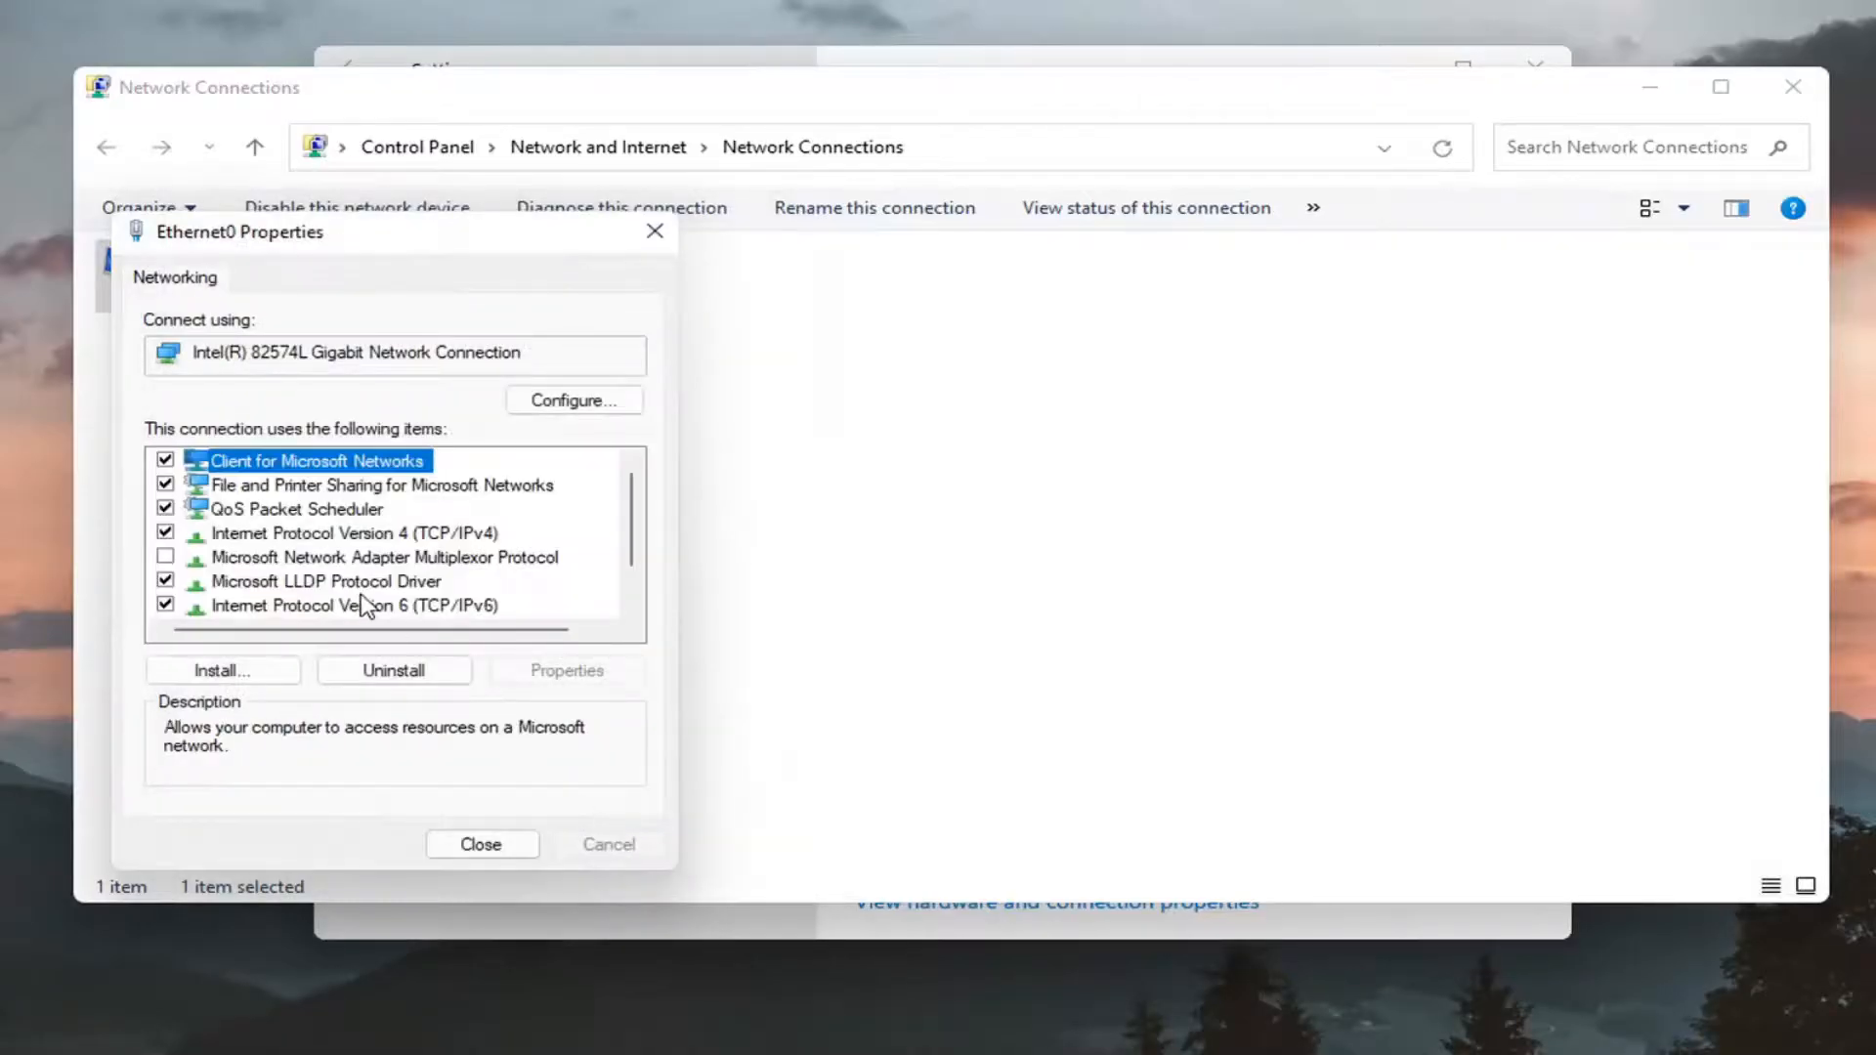
left_click(356, 533)
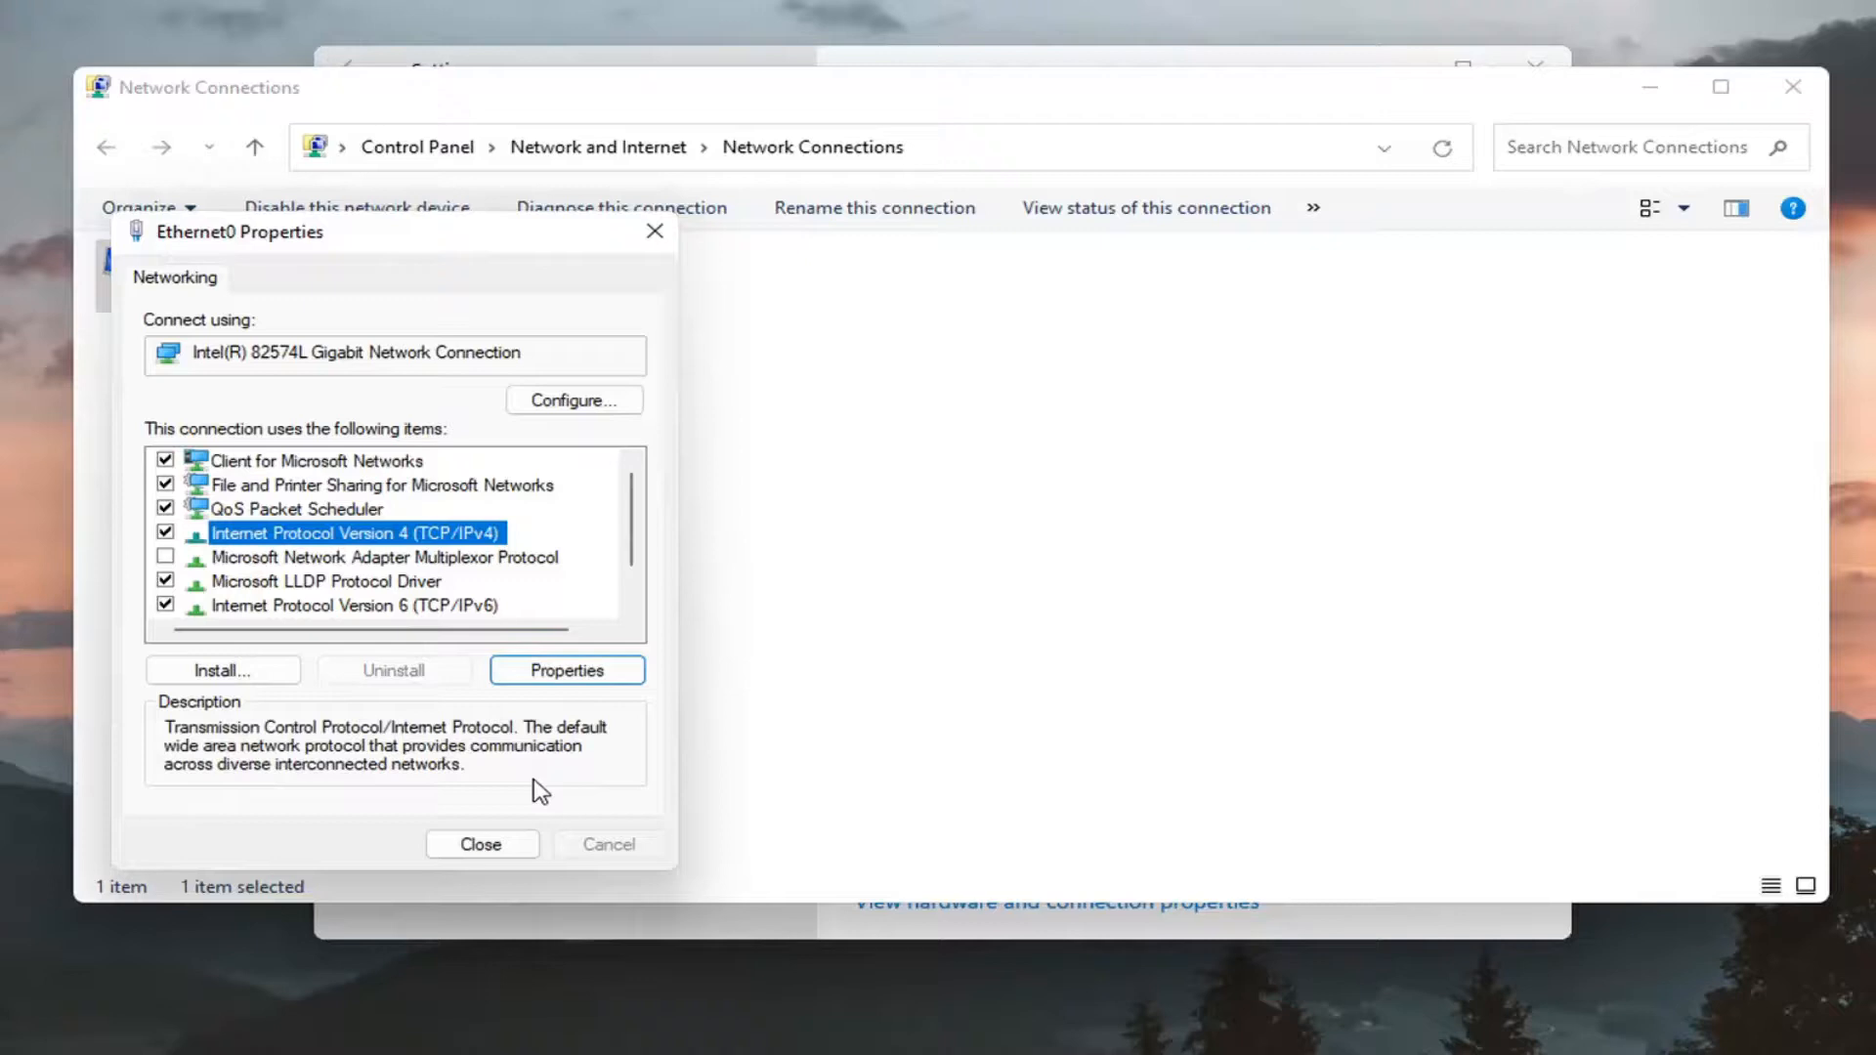
left_click(566, 668)
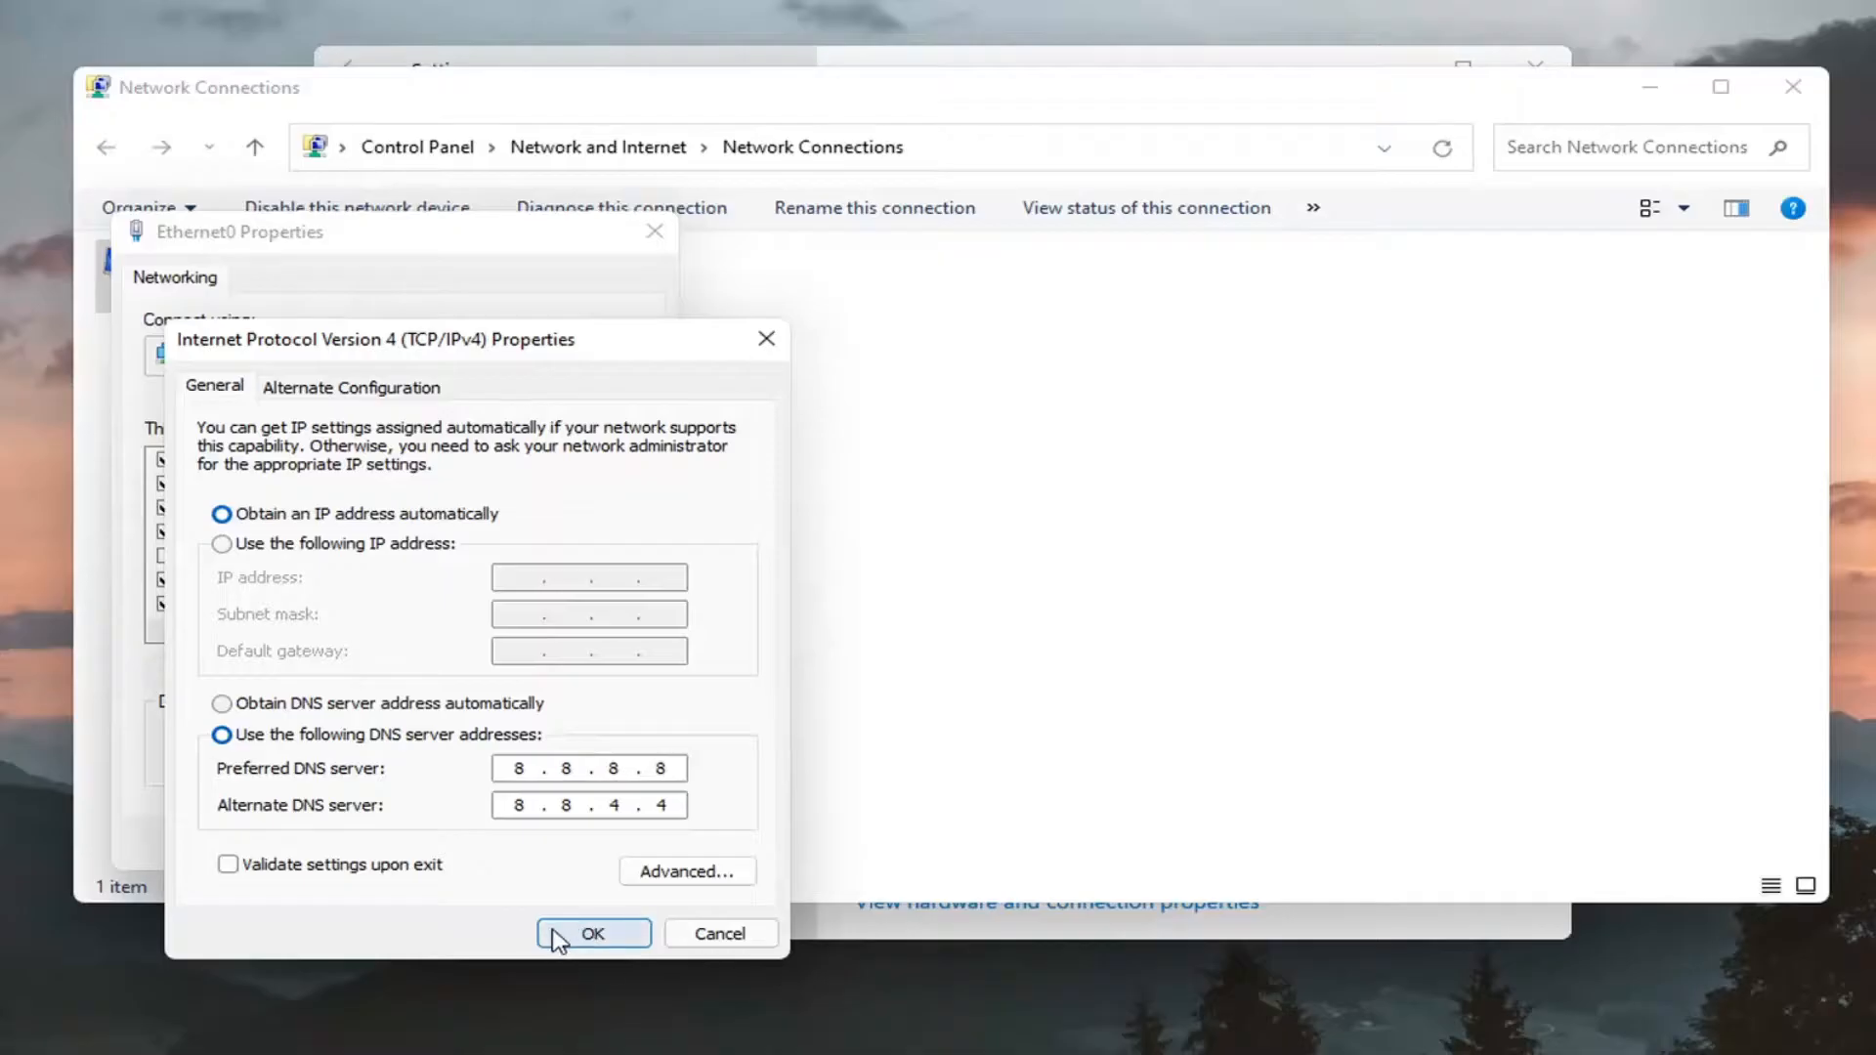
Step: Dismiss the verified IPv4 dialog and close the remaining windows to return to the desktop
left_click(592, 933)
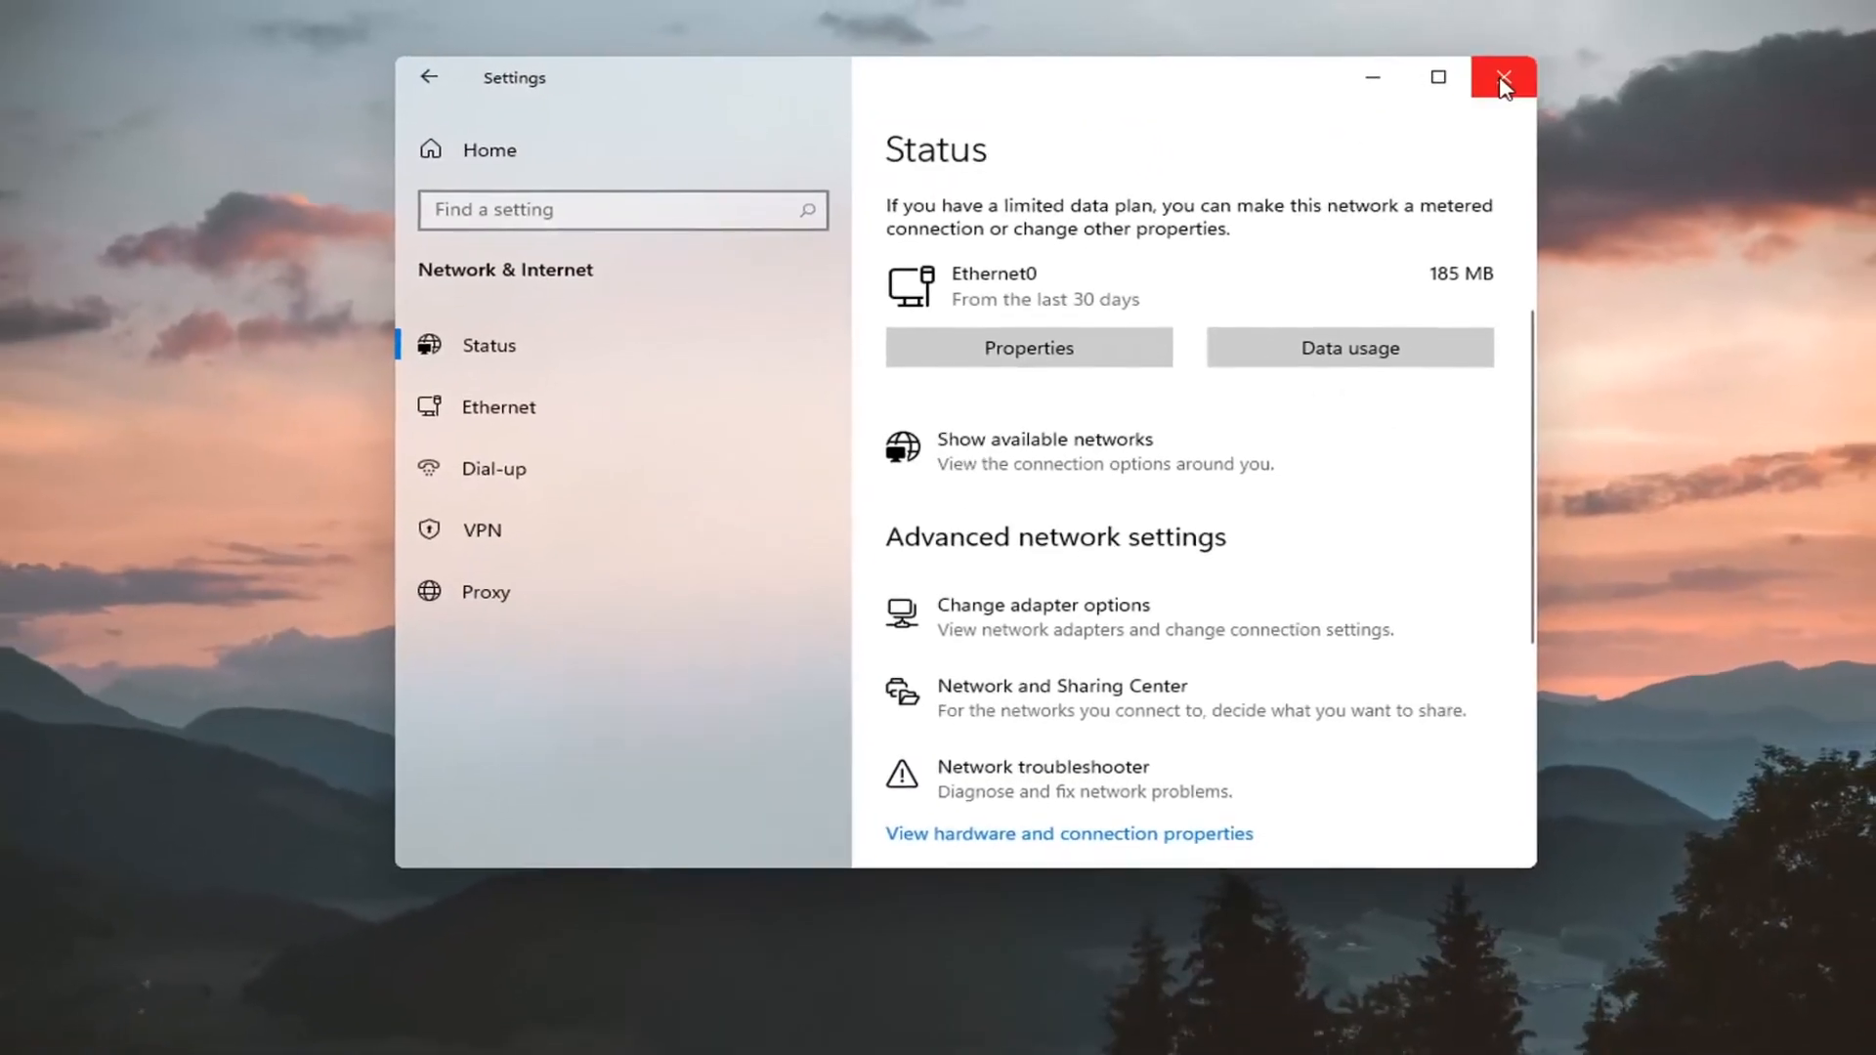
left_click(1503, 76)
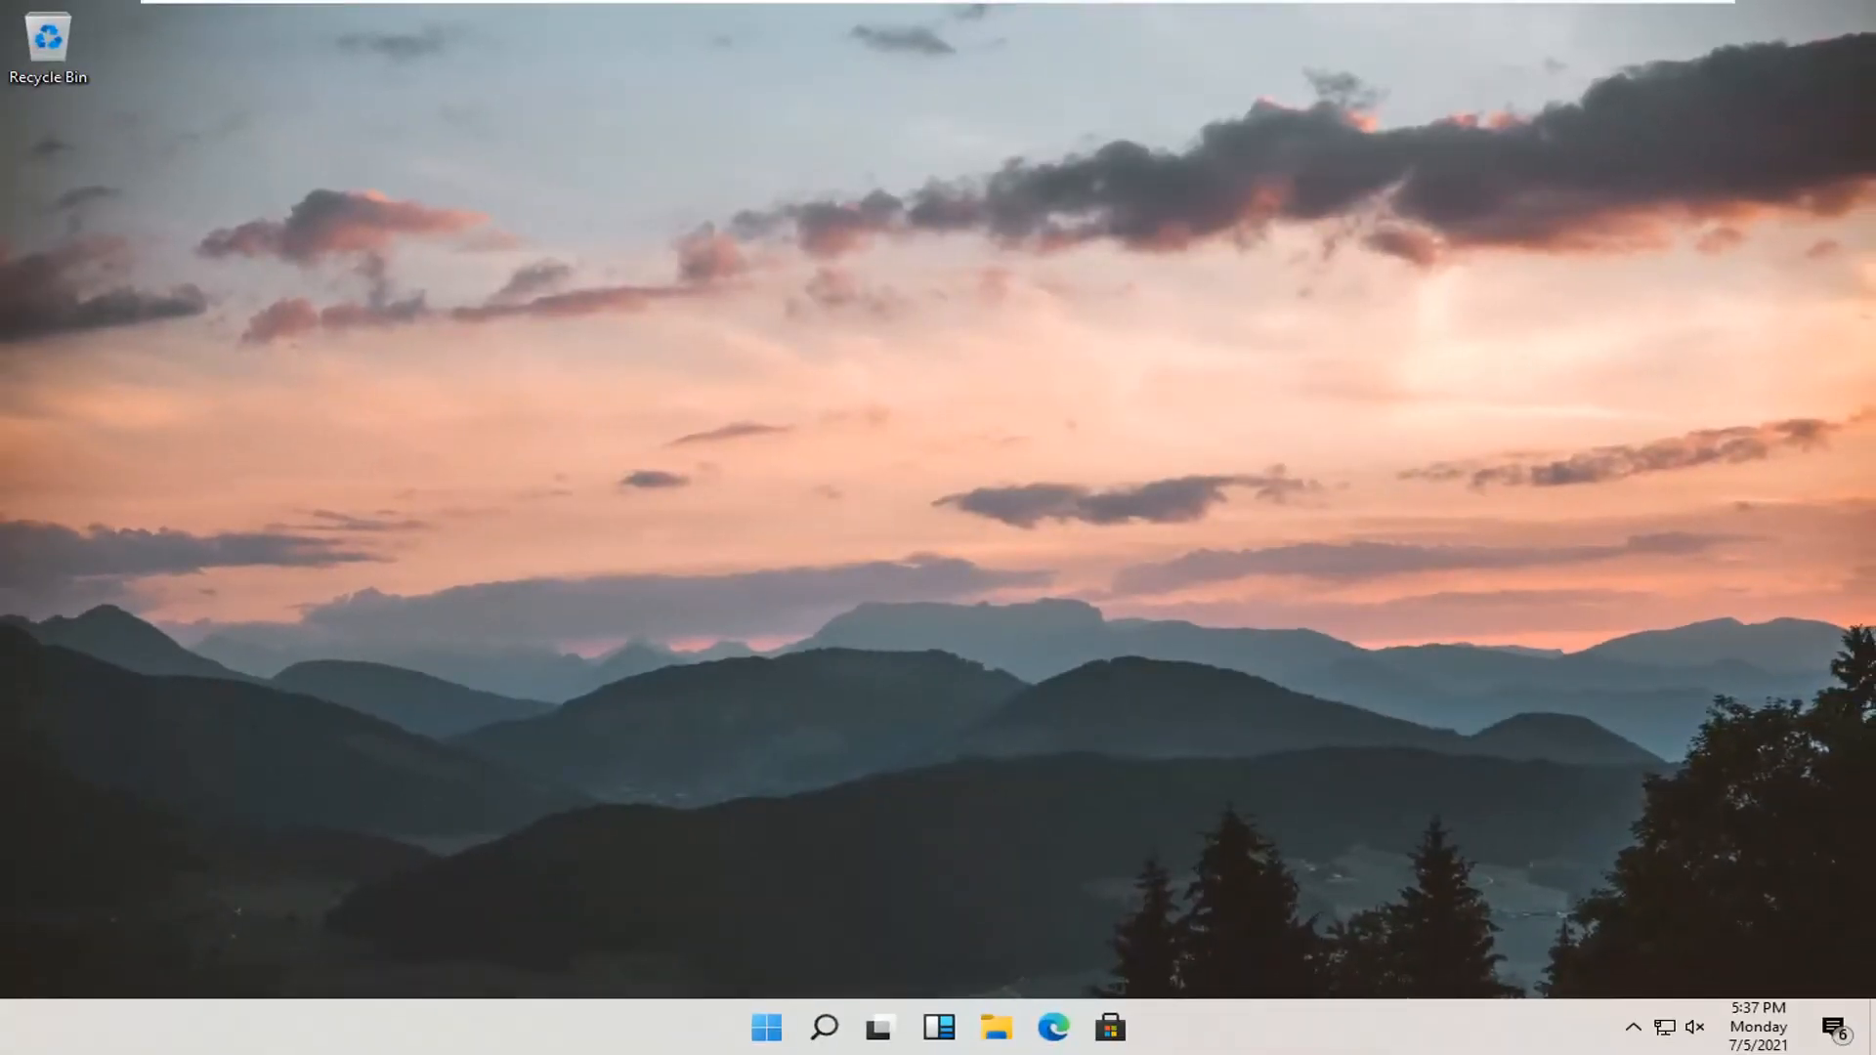